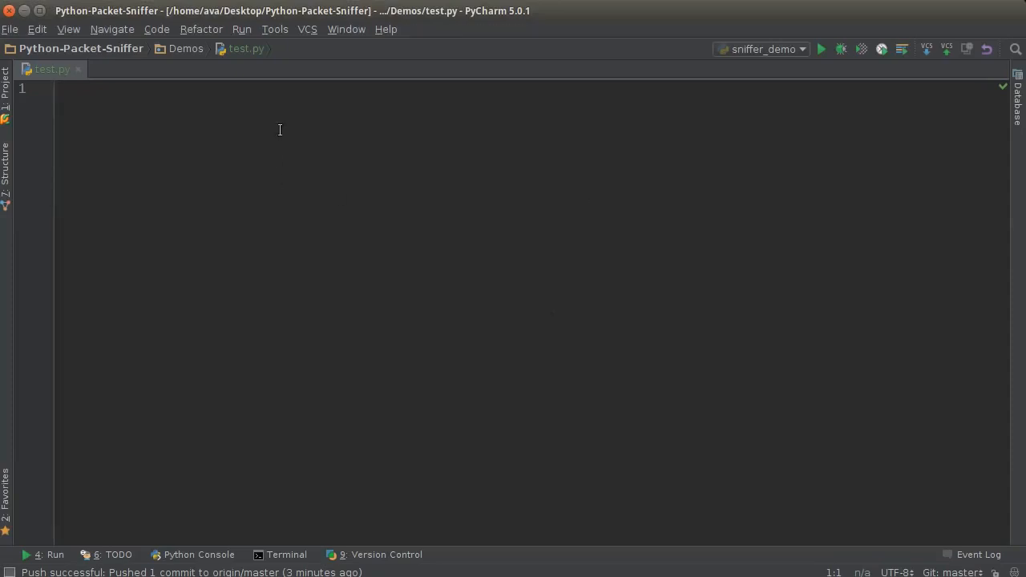
{"action": "mouse_move", "coordinate": [348, 56]}
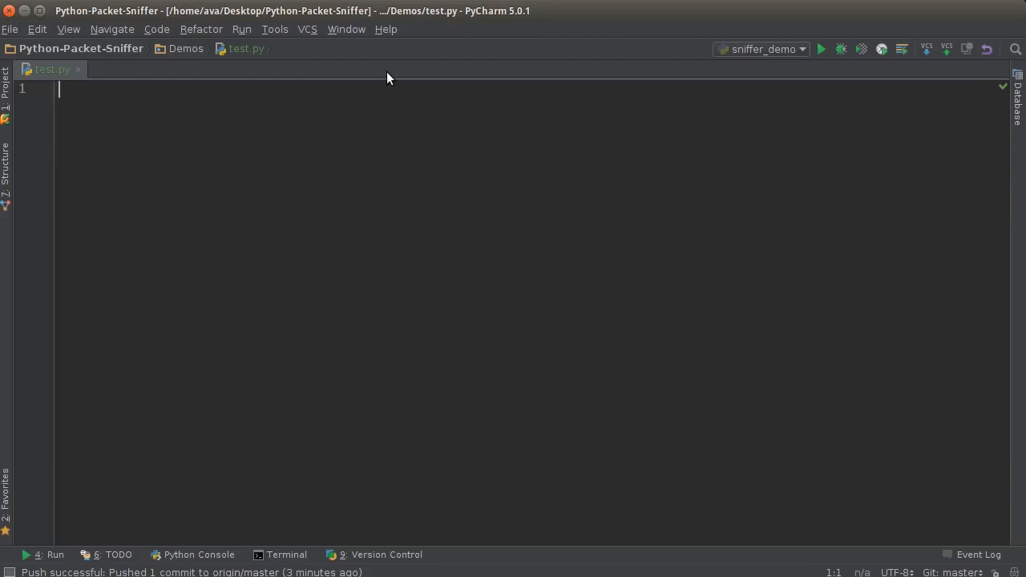
{"action": "mouse_move", "coordinate": [360, 389]}
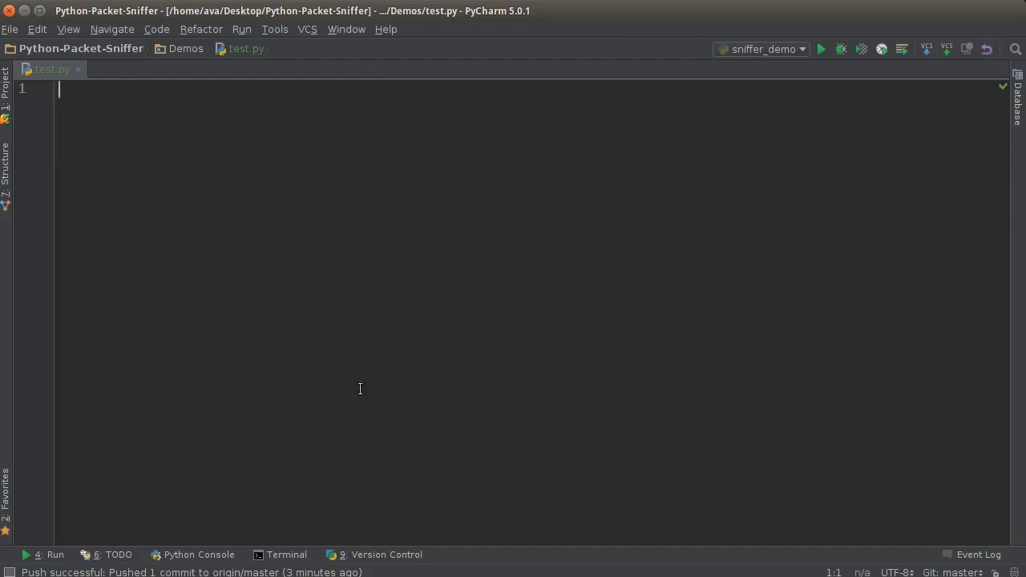
{"action": "mouse_move", "coordinate": [335, 251]}
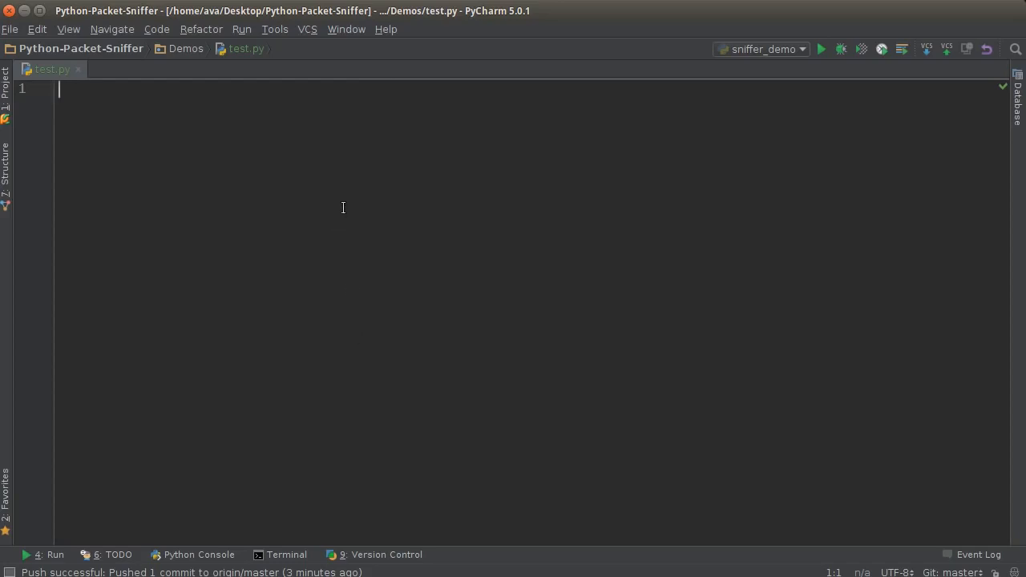
{"action": "mouse_move", "coordinate": [365, 201]}
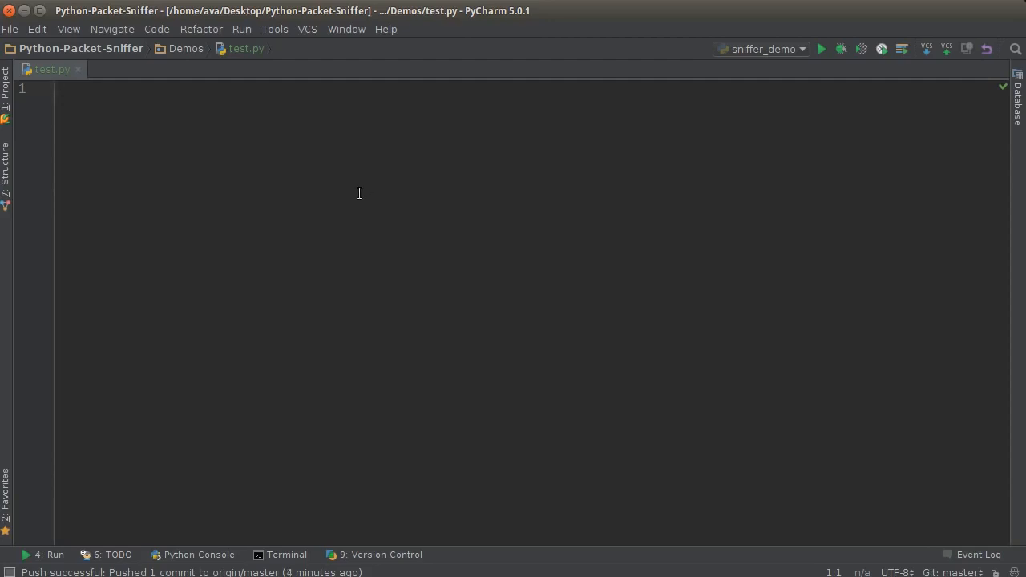
- Write 'from struct import *' and the comment '# Store as bytes data' at the top of test.py
{"action": "left_click", "coordinate": [59, 89]}
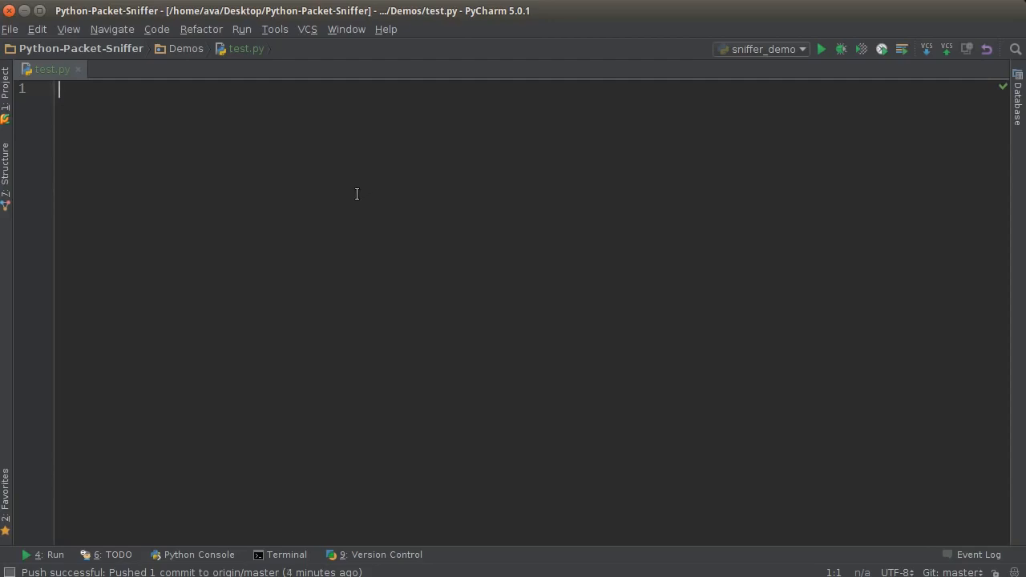
{"action": "mouse_move", "coordinate": [697, 332]}
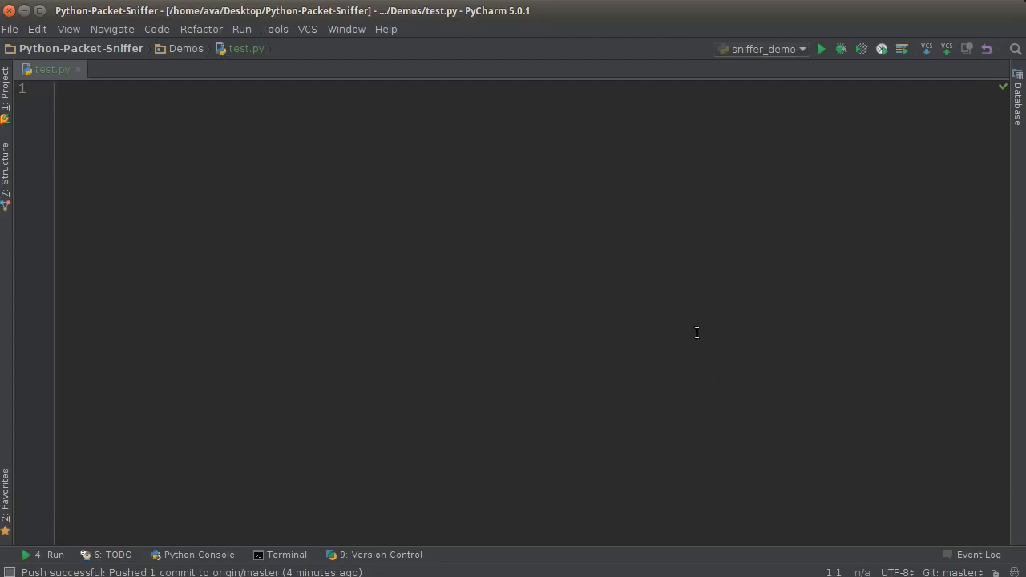
{"action": "mouse_move", "coordinate": [568, 324]}
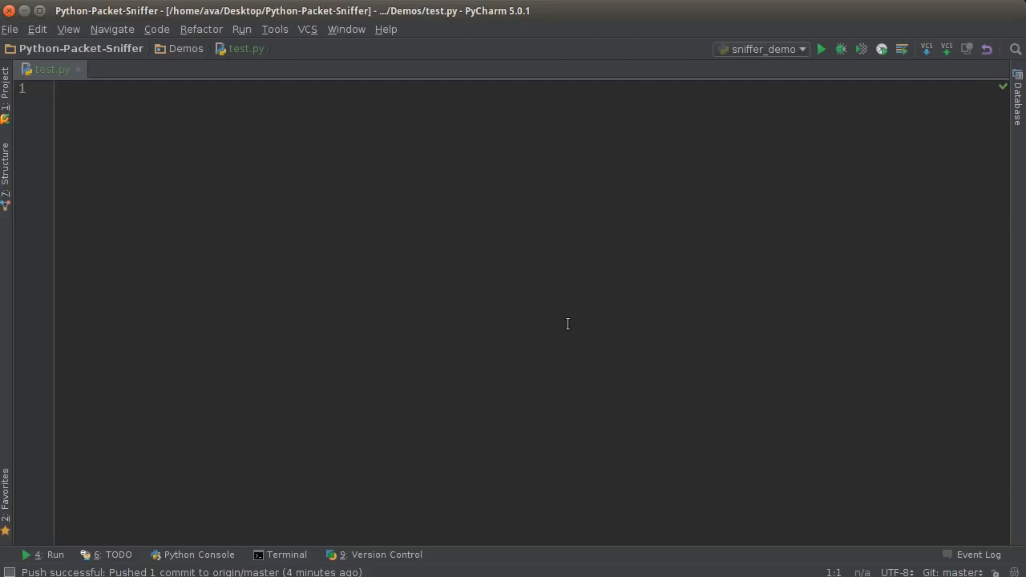
{"action": "mouse_move", "coordinate": [556, 303]}
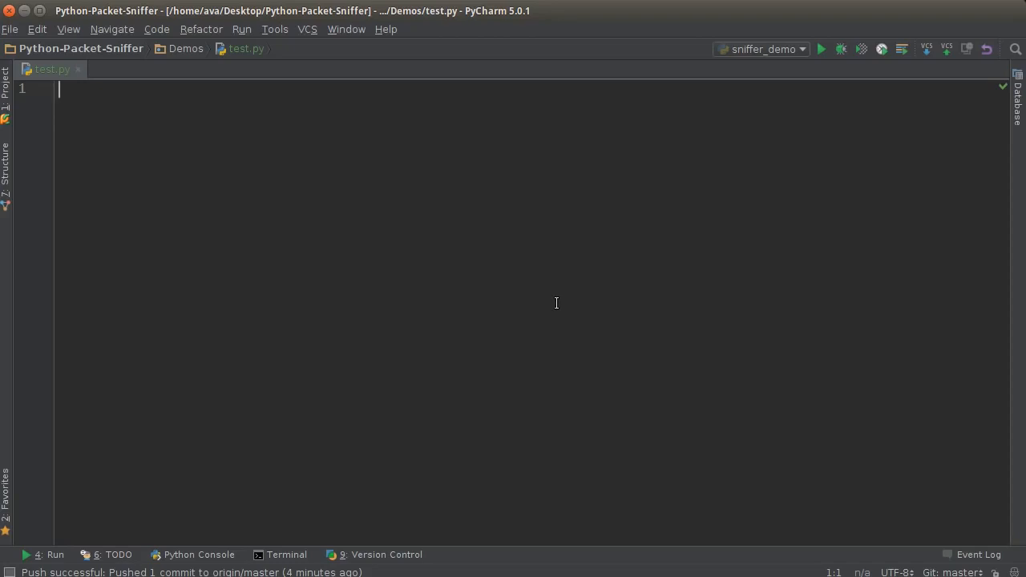
{"action": "mouse_move", "coordinate": [521, 278]}
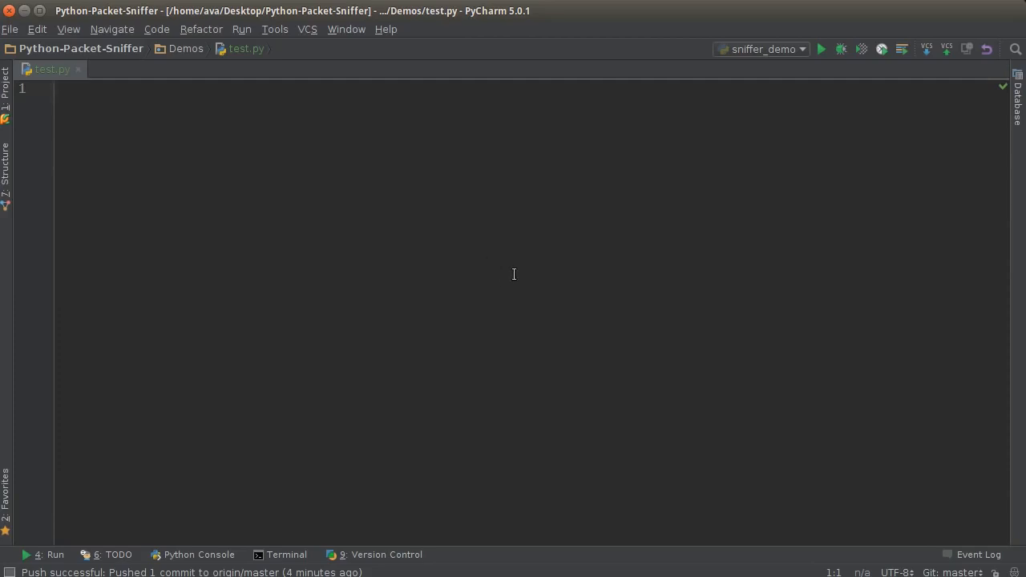
{"action": "mouse_move", "coordinate": [519, 264]}
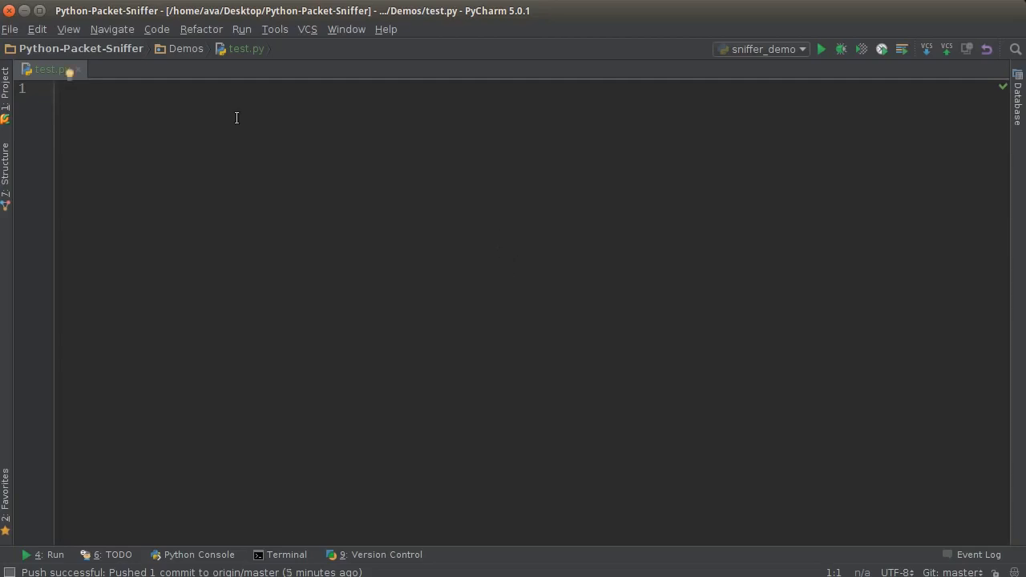
{"action": "type", "text": "from s"}
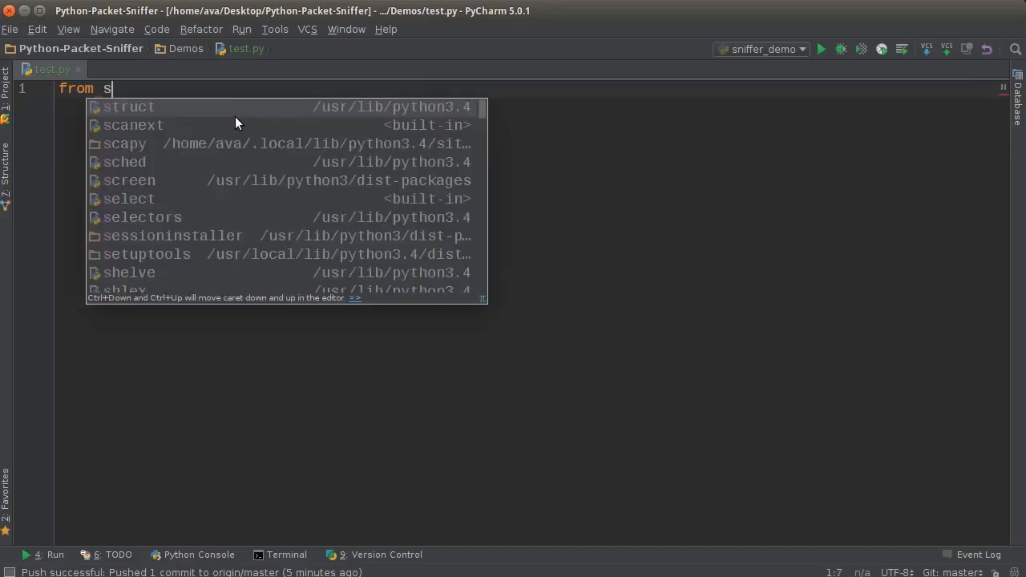
{"action": "type", "text": "truct import *"}
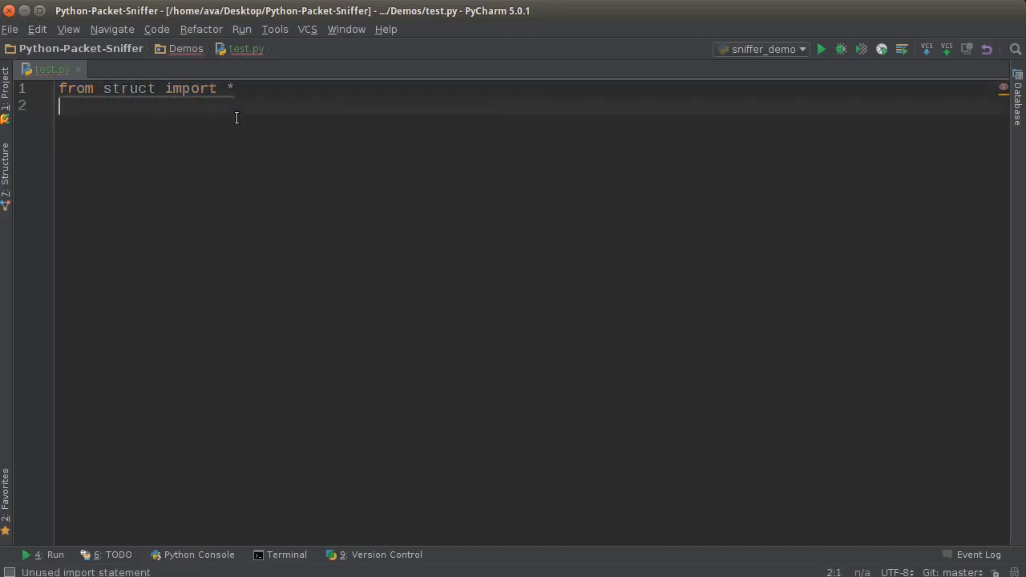
{"action": "key", "text": "enter"}
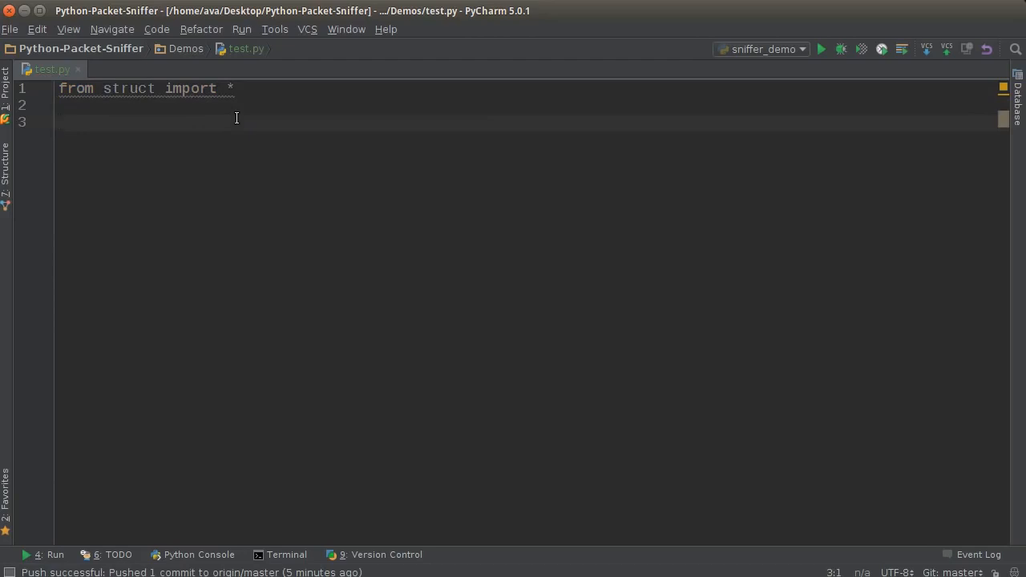
{"action": "type", "text": "#"}
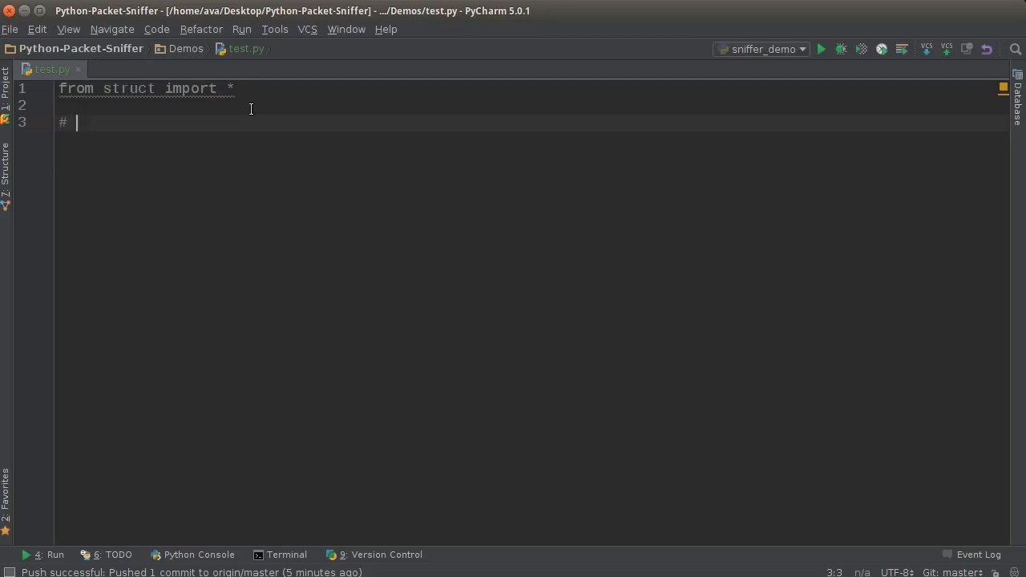
{"action": "type", "text": "Store as"}
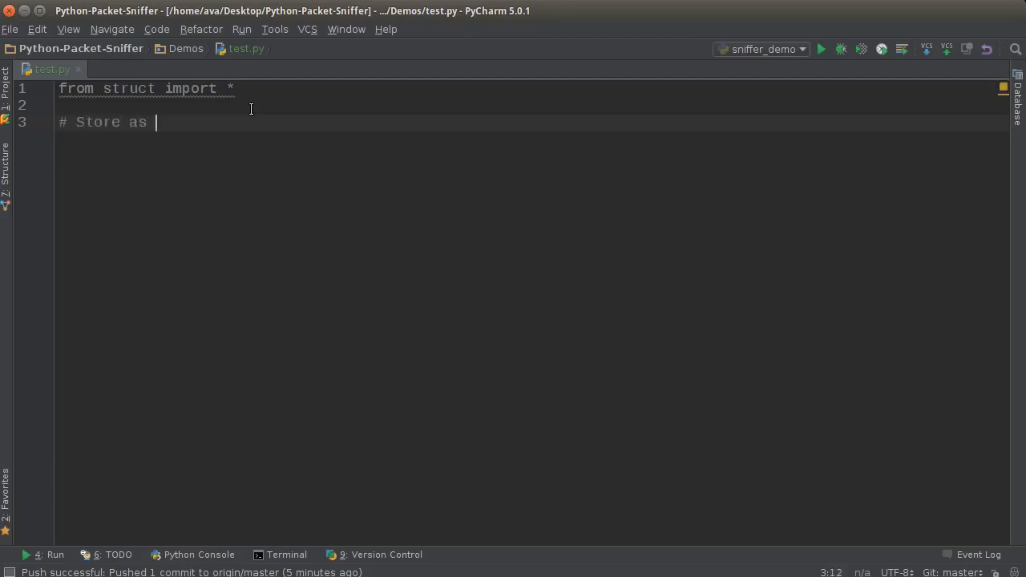
{"action": "type", "text": "bytes data"}
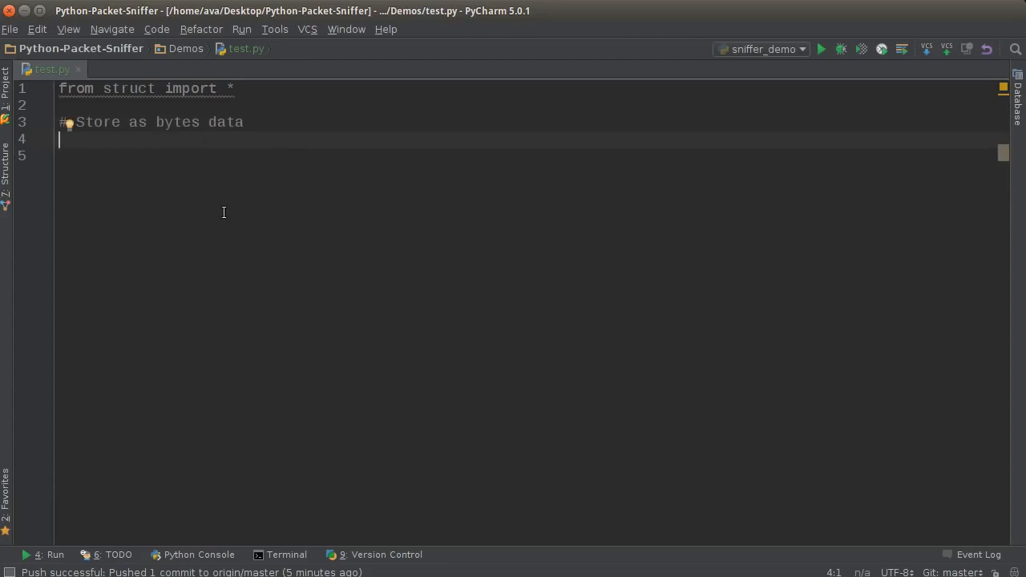
{"action": "mouse_move", "coordinate": [405, 555]}
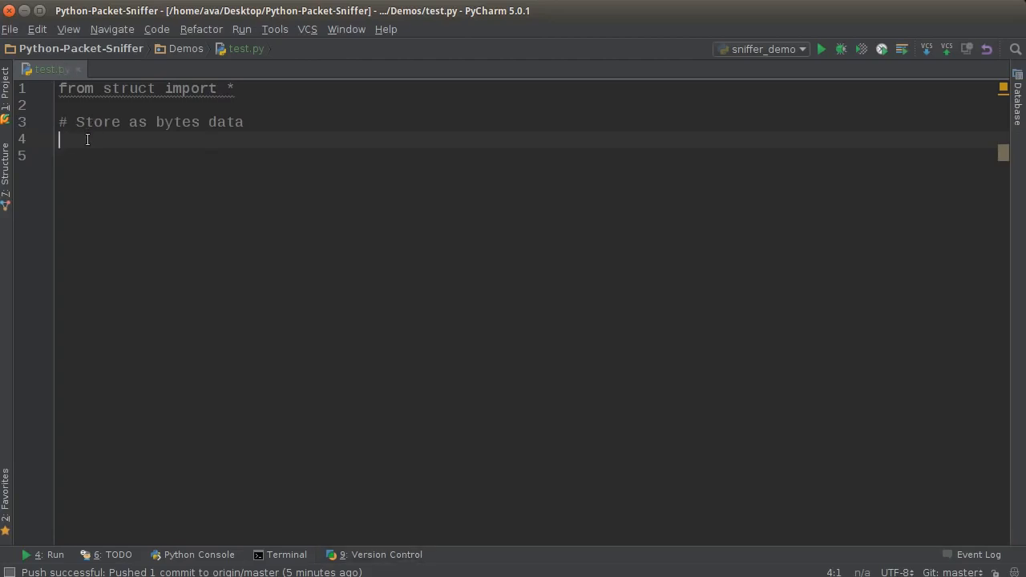
- Assign packed_data = pack('iif', 6, 19, 4.73) below the comment
{"action": "type", "text": "packed"}
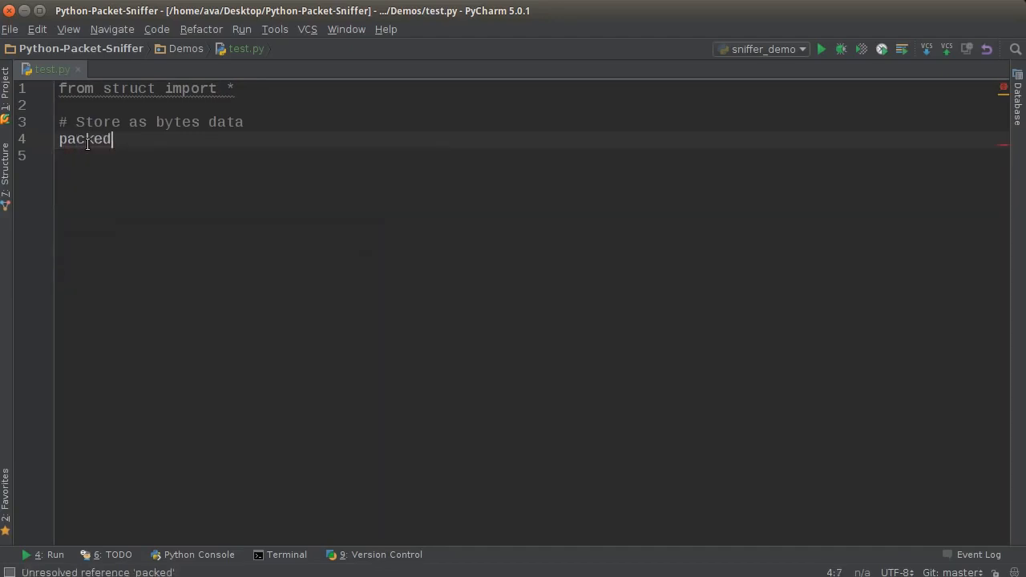
{"action": "type", "text": "_data"}
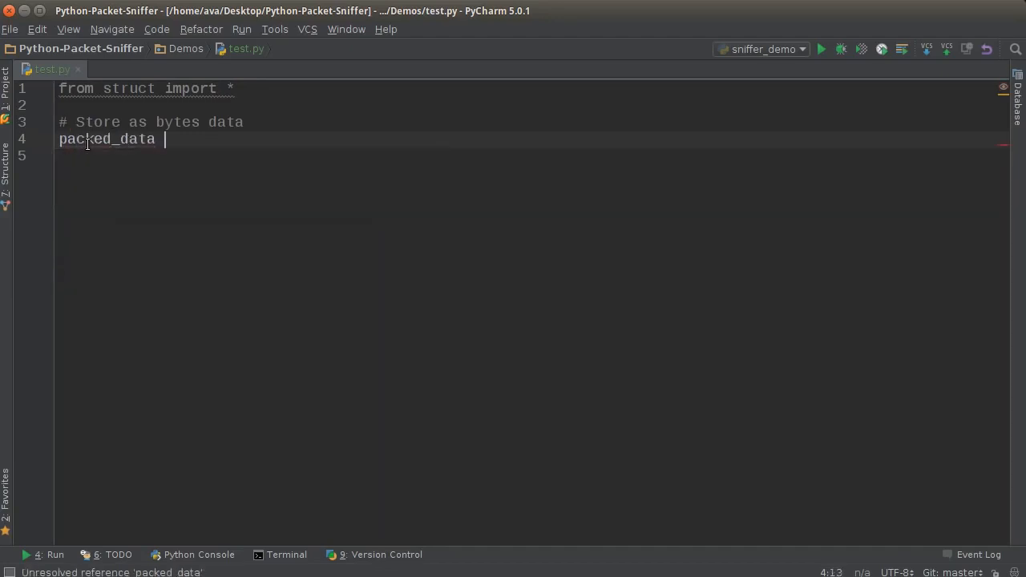
{"action": "type", "text": "= pac"}
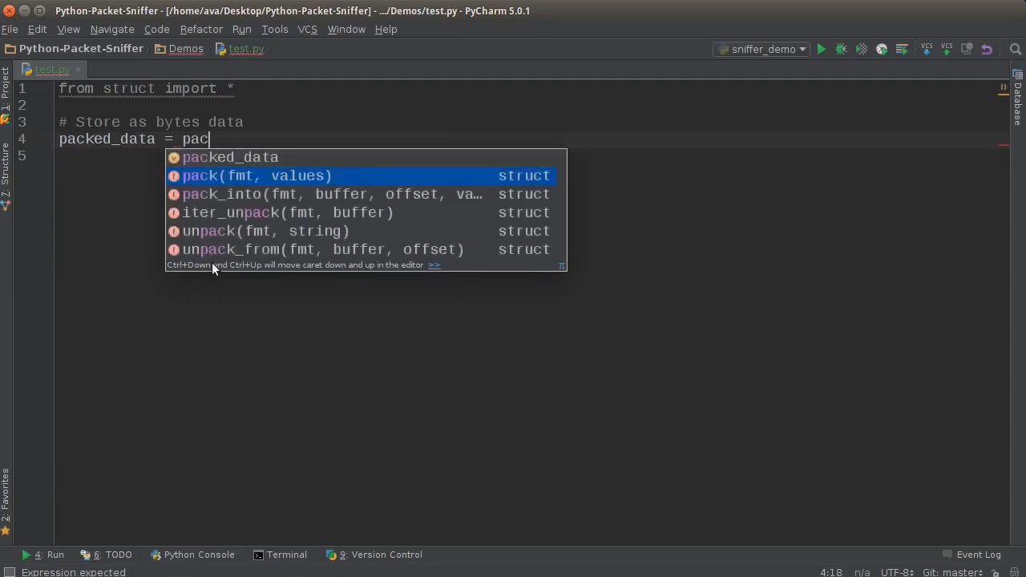
{"action": "mouse_move", "coordinate": [249, 184]}
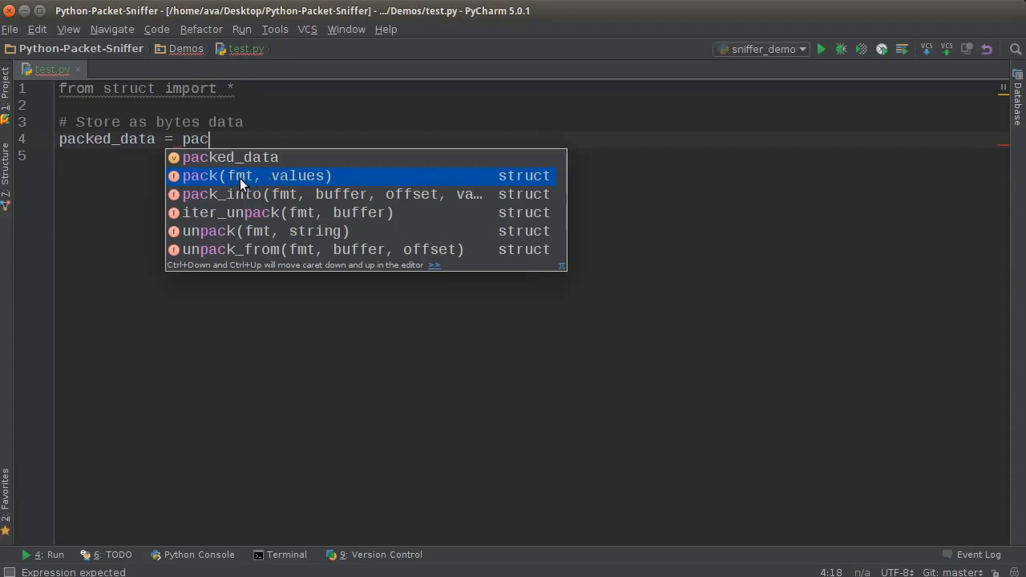
{"action": "mouse_move", "coordinate": [284, 184]}
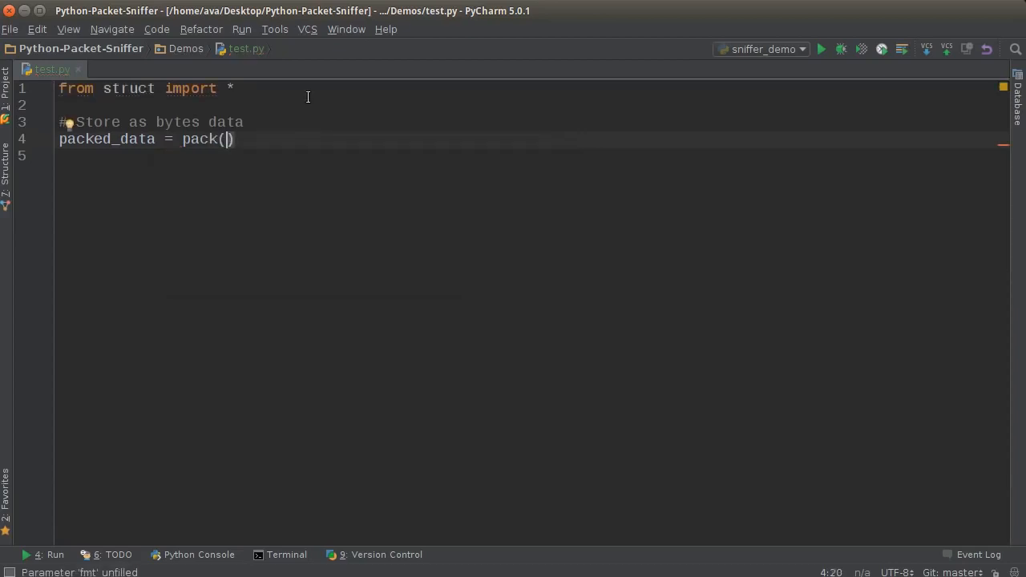
{"action": "type", "text": "''"}
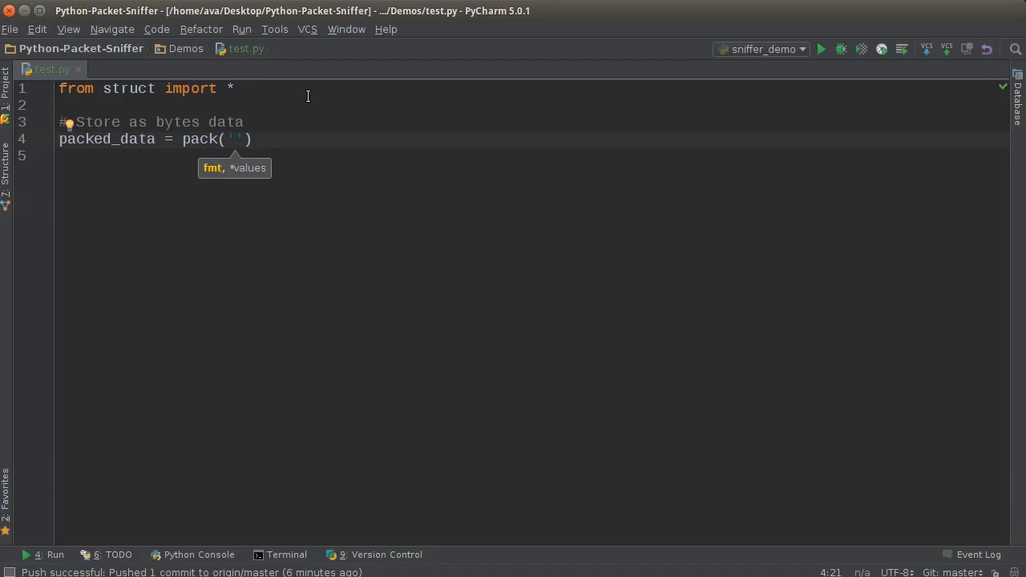
{"action": "type", "text": "!"}
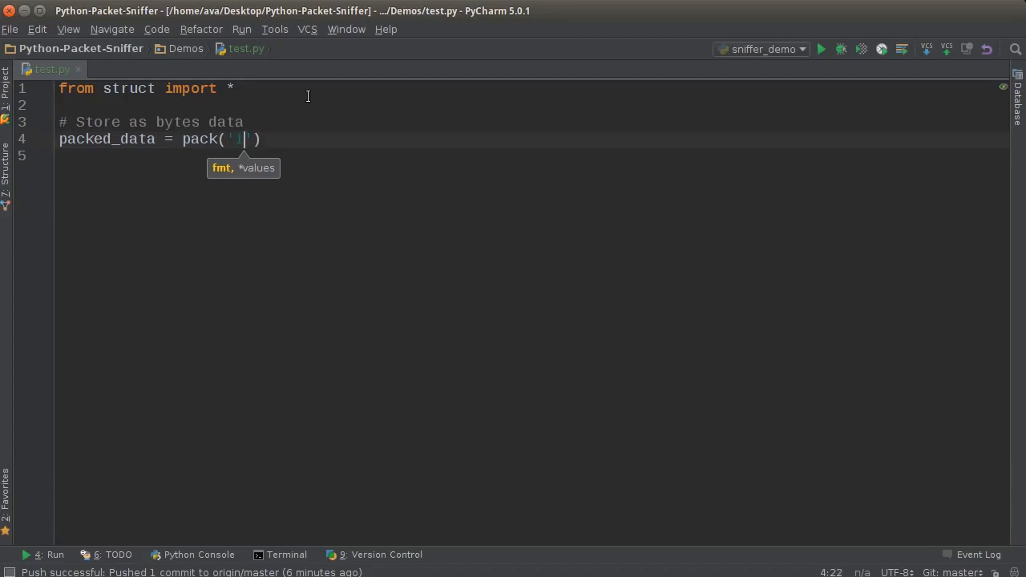
{"action": "type", "text": "i"}
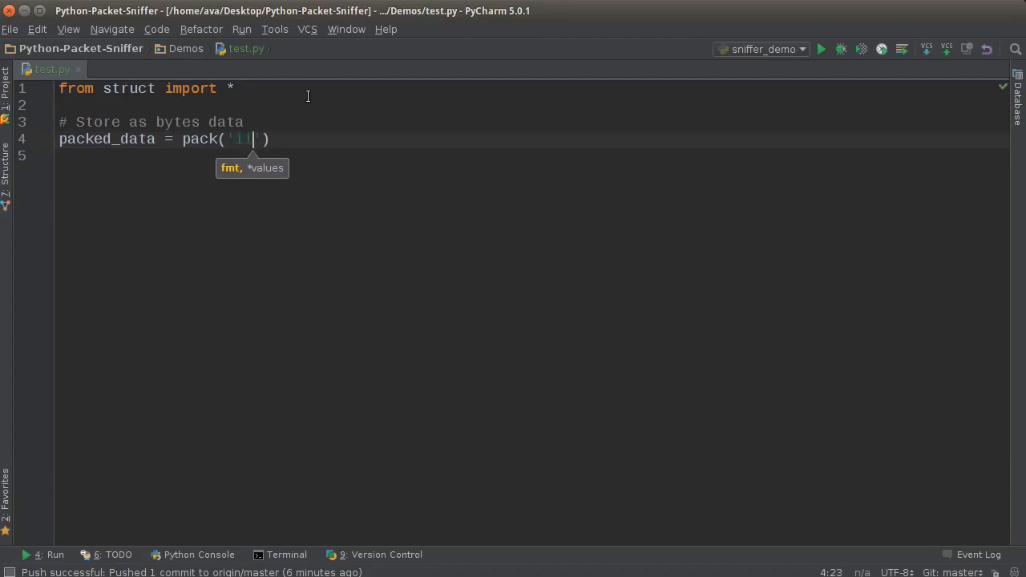
{"action": "type", "text": "i"}
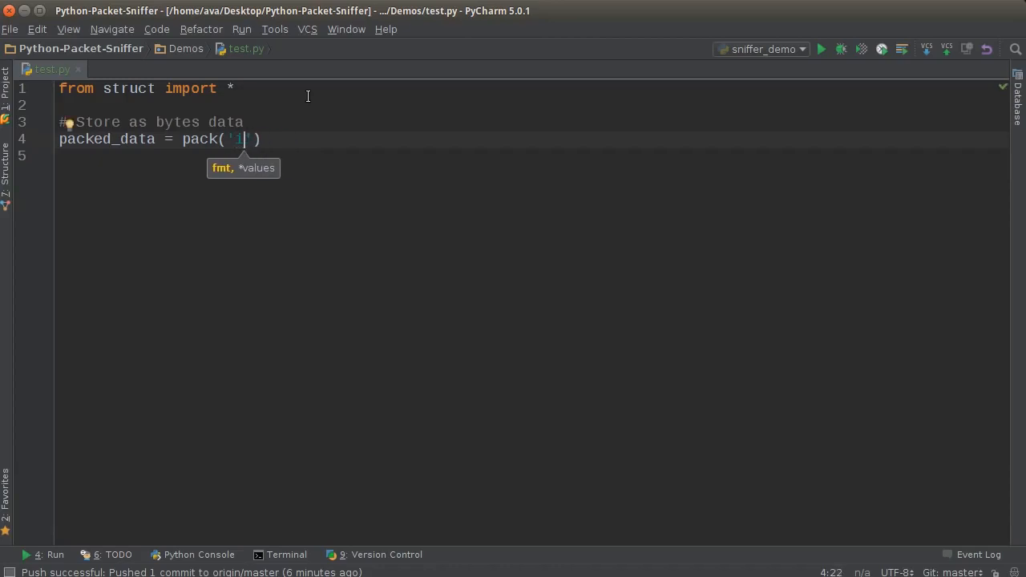
{"action": "type", "text": "if"}
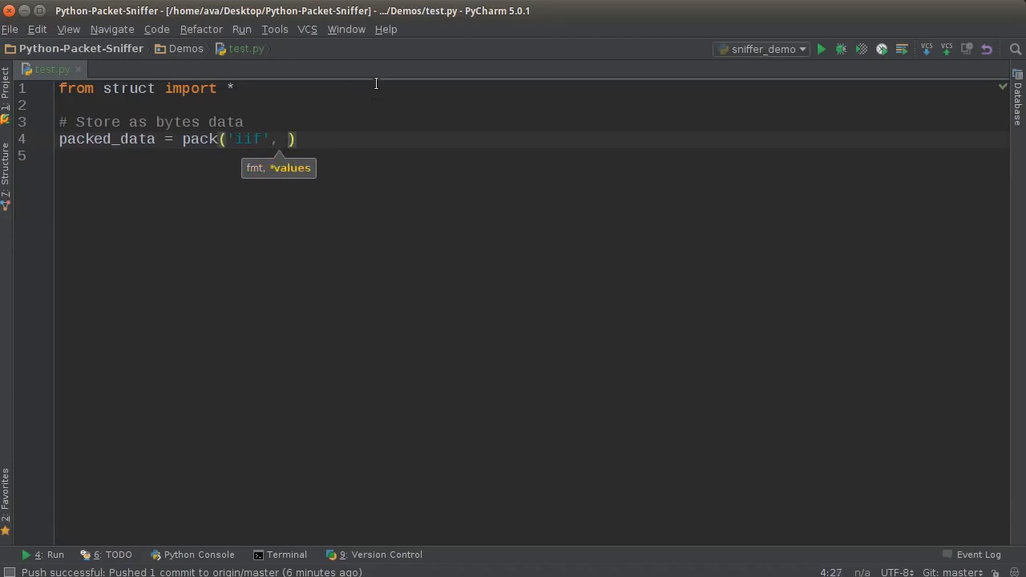
{"action": "mouse_move", "coordinate": [362, 81]}
{"action": "type", "text": "6, "}
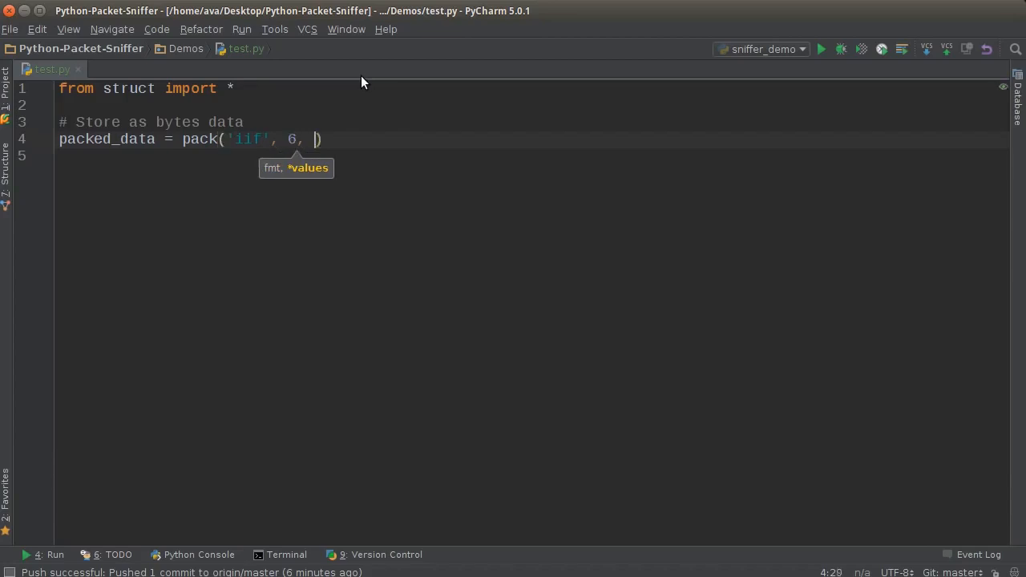
{"action": "type", "text": "19"}
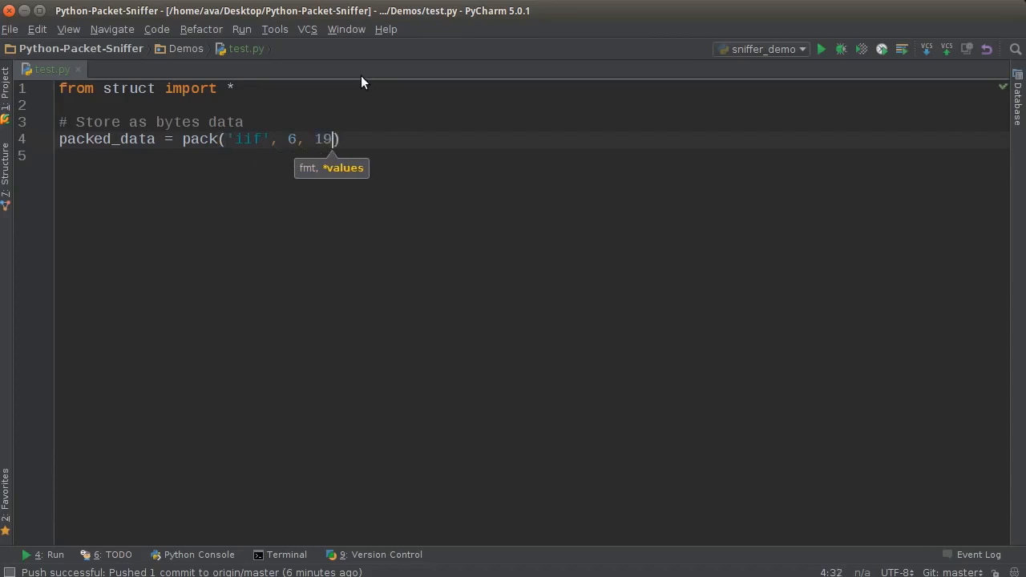
{"action": "type", "text": ","}
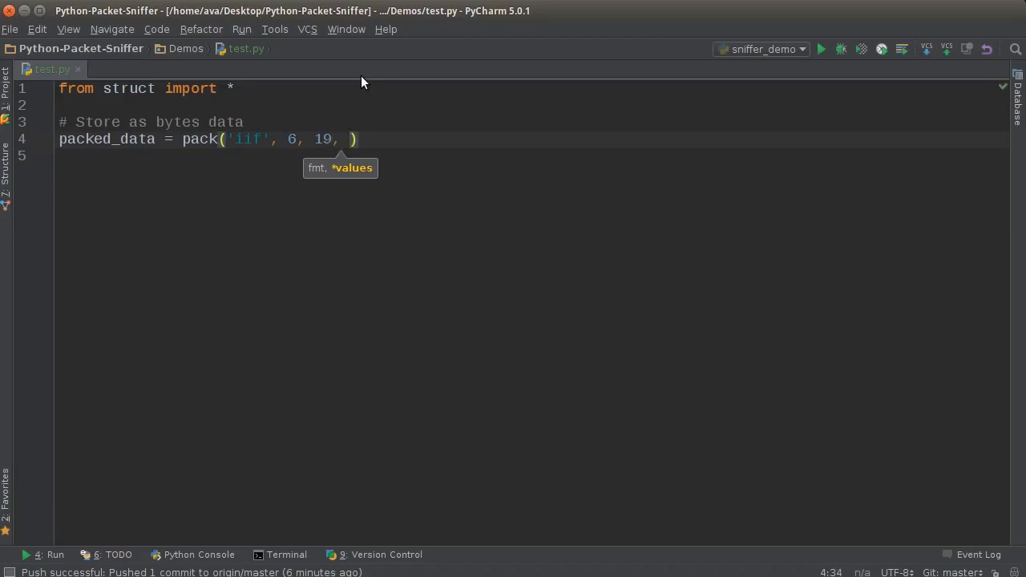
{"action": "type", "text": "4.73"}
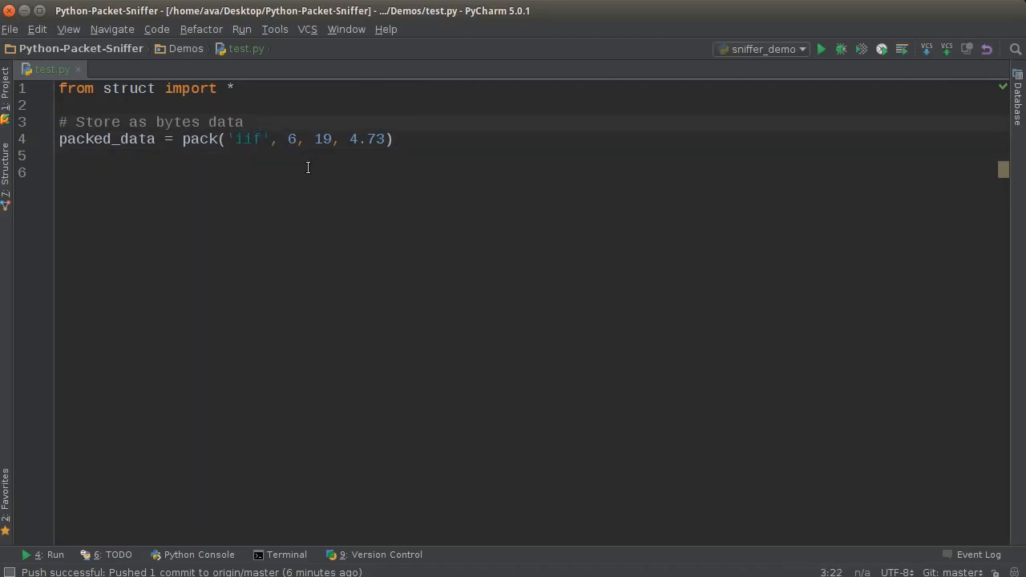
{"action": "left_click_drag", "start_coordinate": [346, 139], "coordinate": [385, 139]}
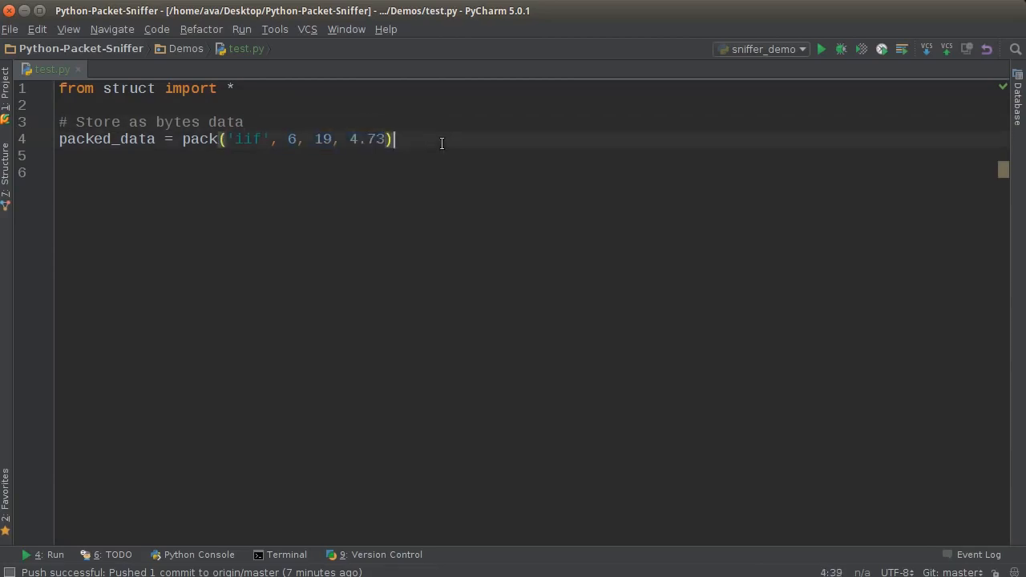
- Add print(packed_data), run test.py to show the packed bytes, then hide the Run panel
{"action": "type", "text": "print("}
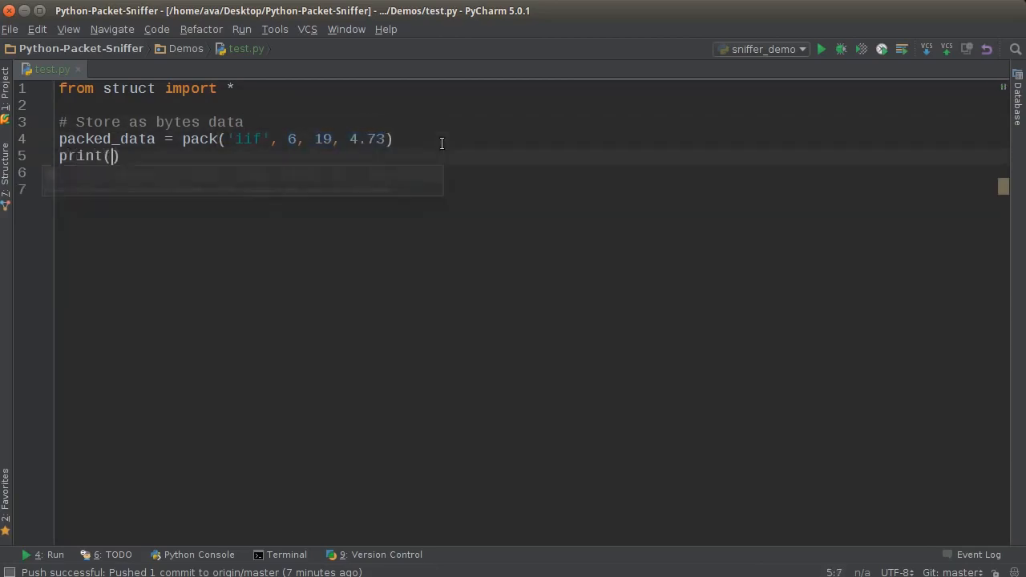
{"action": "type", "text": "packed_data"}
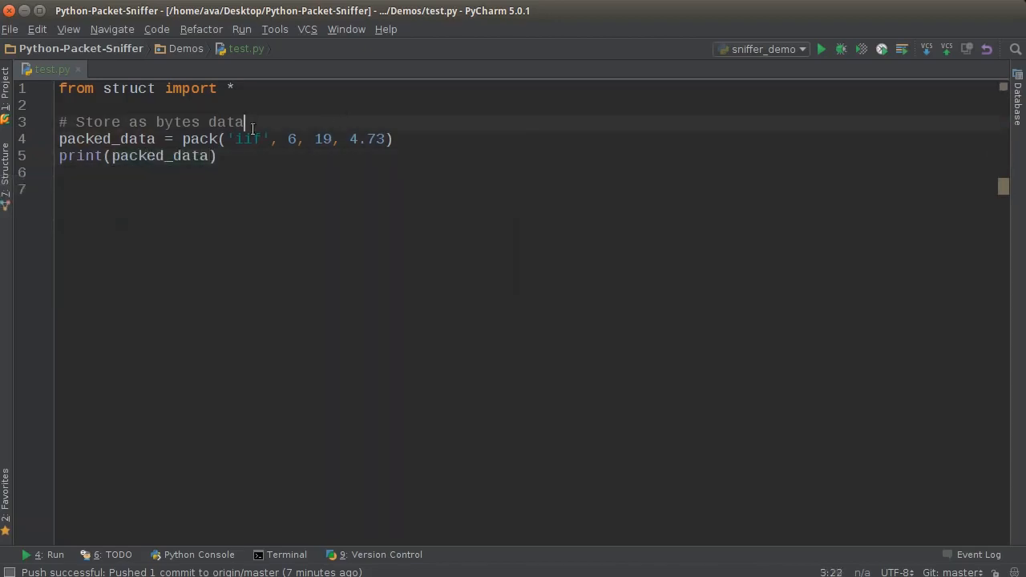
{"action": "right_click", "coordinate": [137, 155]}
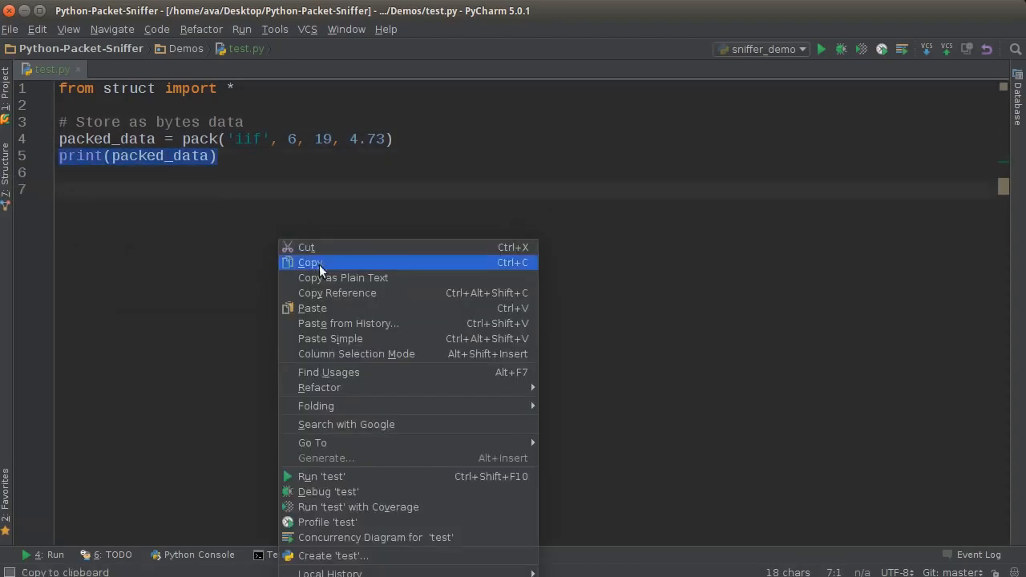
{"action": "left_click", "coordinate": [322, 476]}
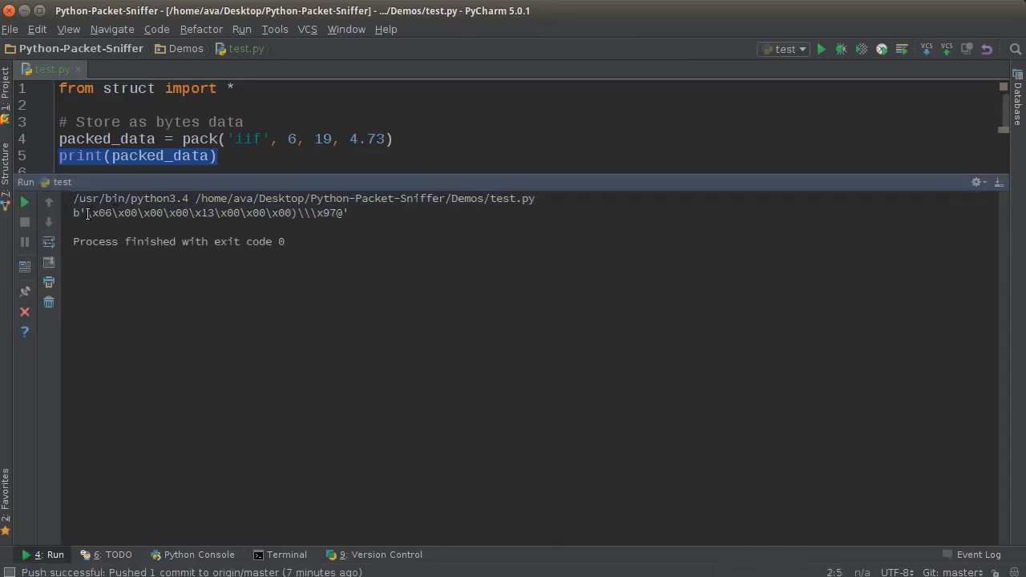
{"action": "left_click_drag", "start_coordinate": [86, 213], "coordinate": [343, 213]}
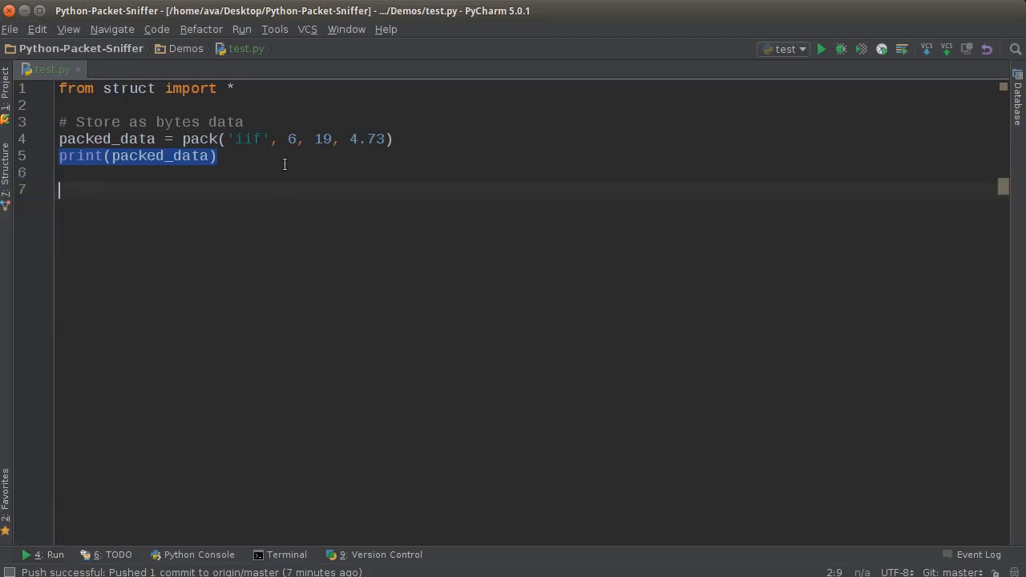
{"action": "left_click", "coordinate": [242, 251]}
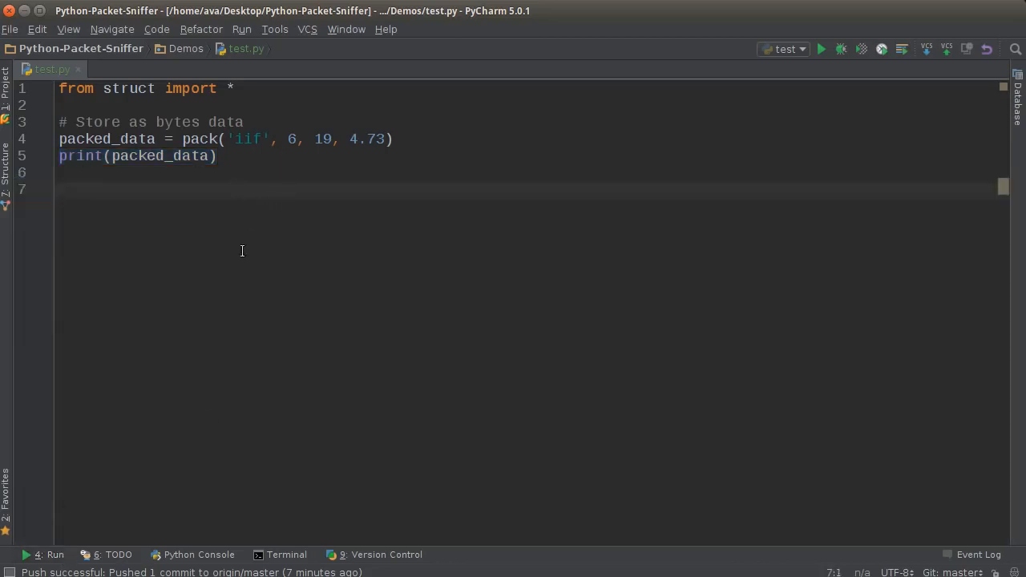
{"action": "mouse_move", "coordinate": [257, 268]}
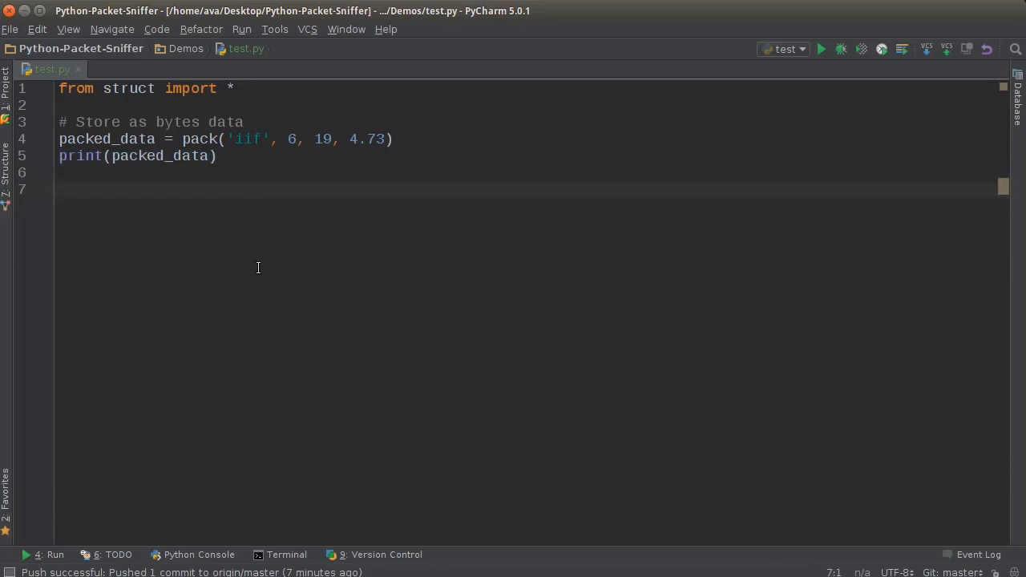
{"action": "mouse_move", "coordinate": [222, 198]}
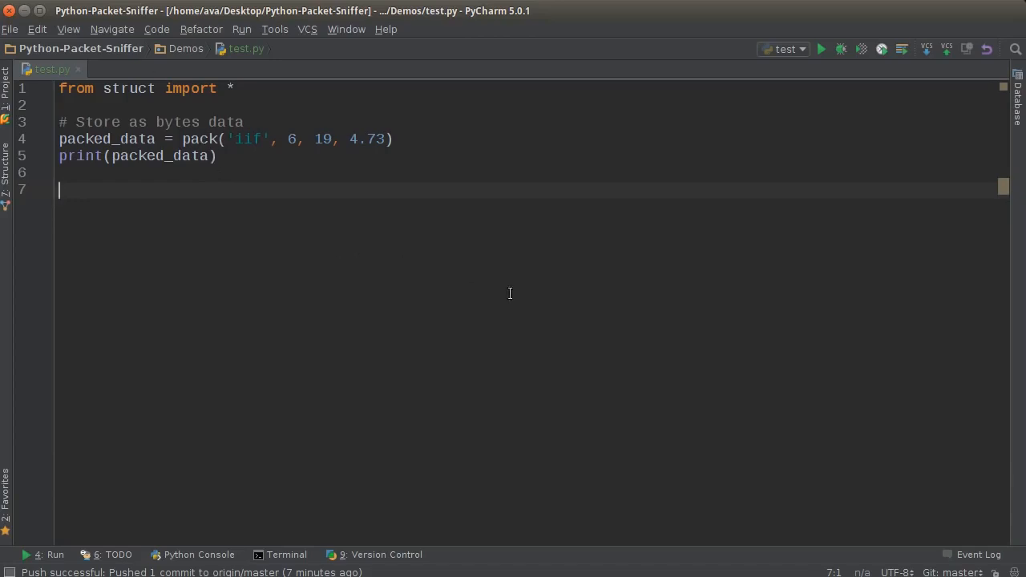
{"action": "mouse_move", "coordinate": [126, 183]}
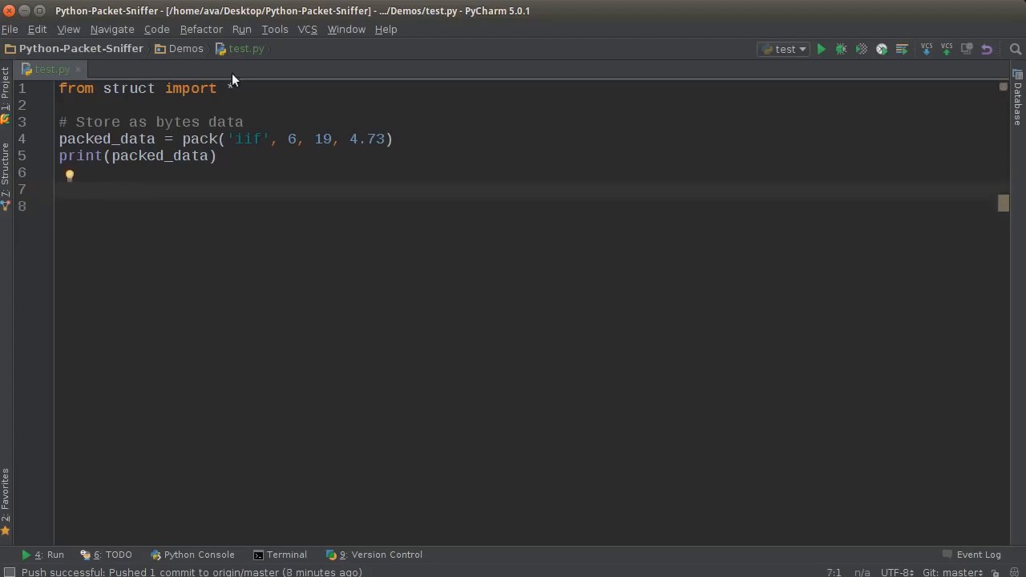
- Add three print(calcsize(...)) lines for the formats 'i', 'f' and 'iif'
{"action": "type", "text": "*"}
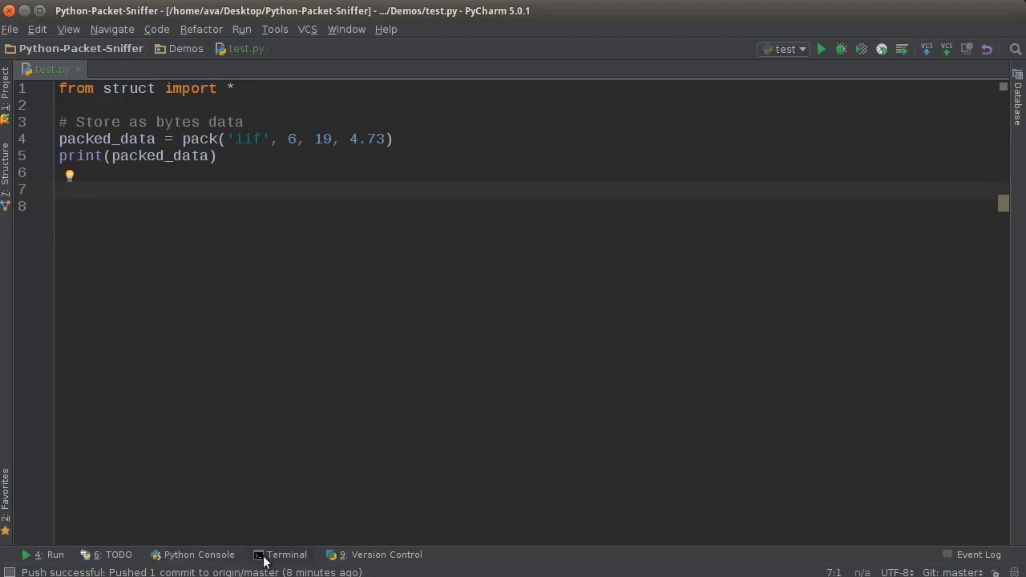
{"action": "type", "text": "print("}
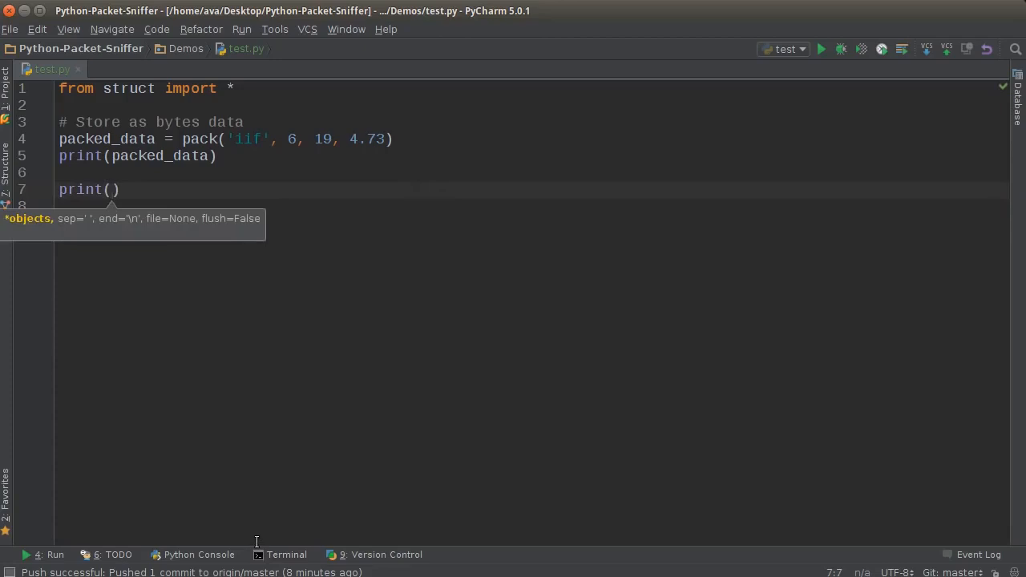
{"action": "type", "text": "calcsize("}
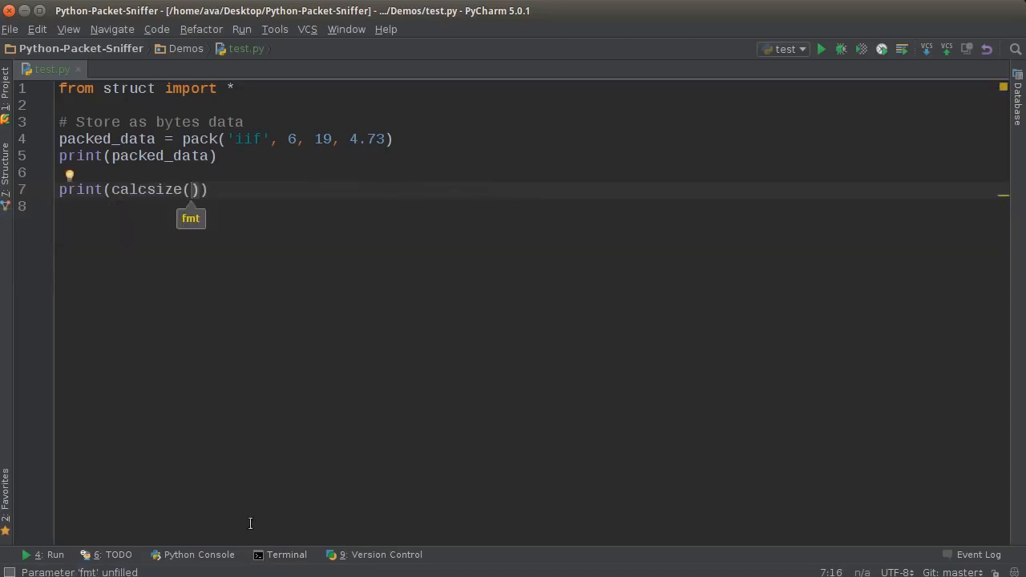
{"action": "double_click", "coordinate": [145, 189]}
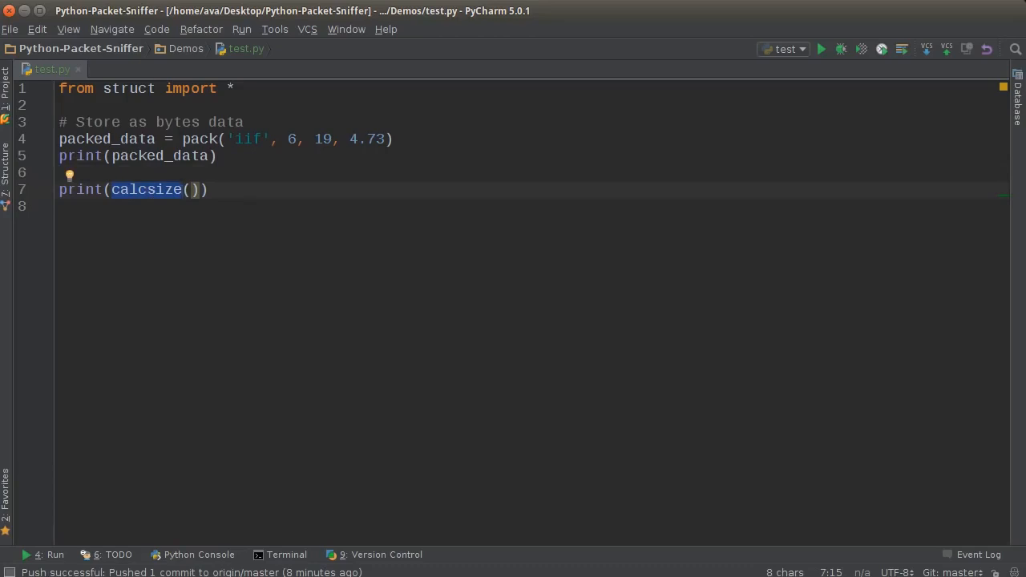
{"action": "mouse_move", "coordinate": [423, 245]}
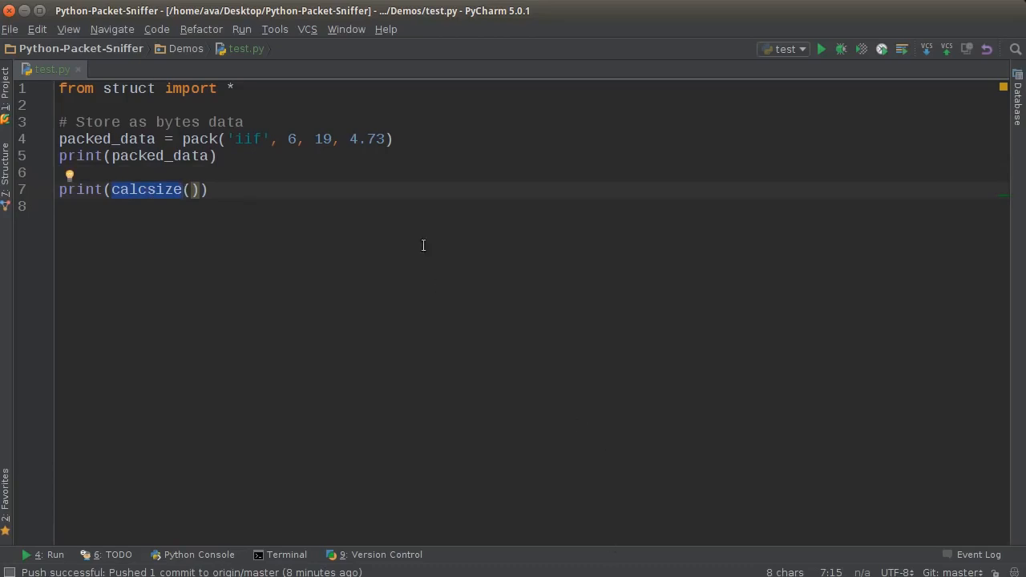
{"action": "type", "text": "'i"}
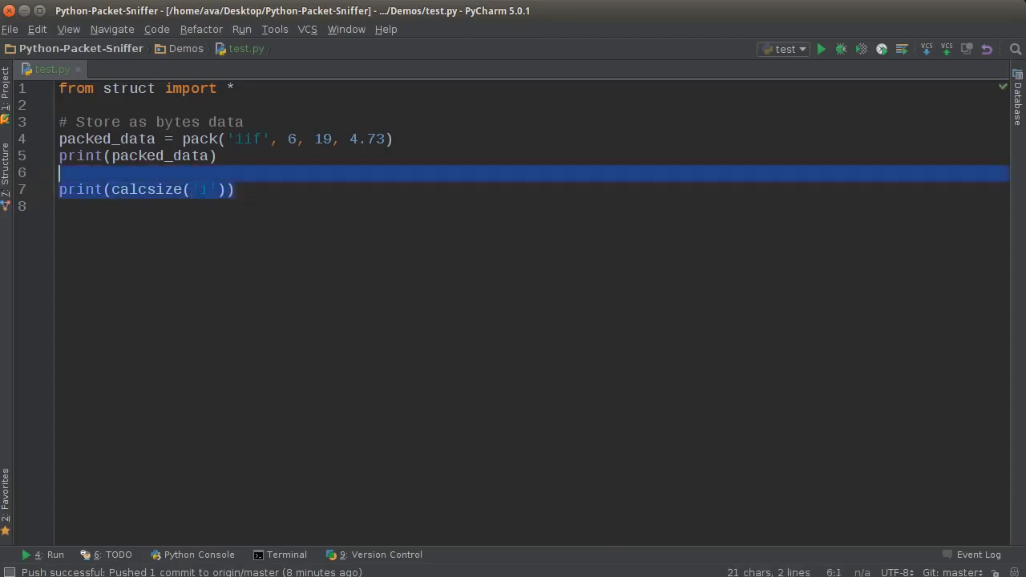
{"action": "left_click", "coordinate": [238, 189]}
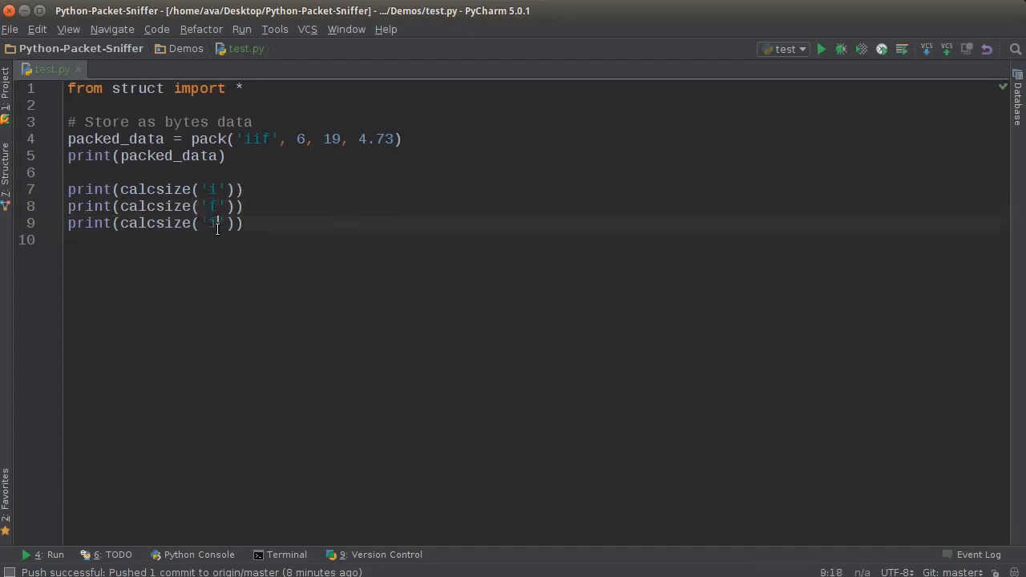
{"action": "type", "text": "if"}
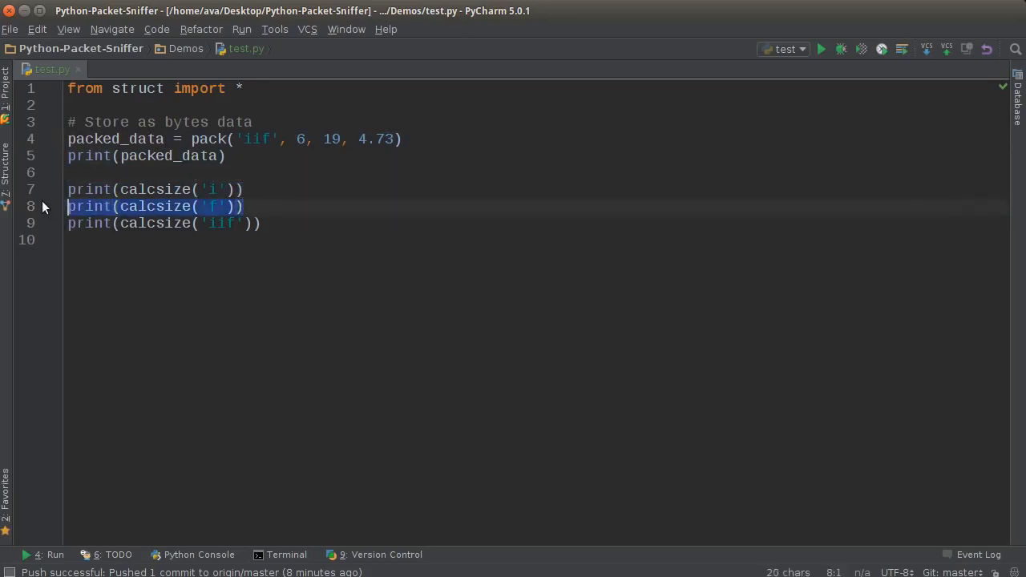
{"action": "double_click", "coordinate": [218, 223]}
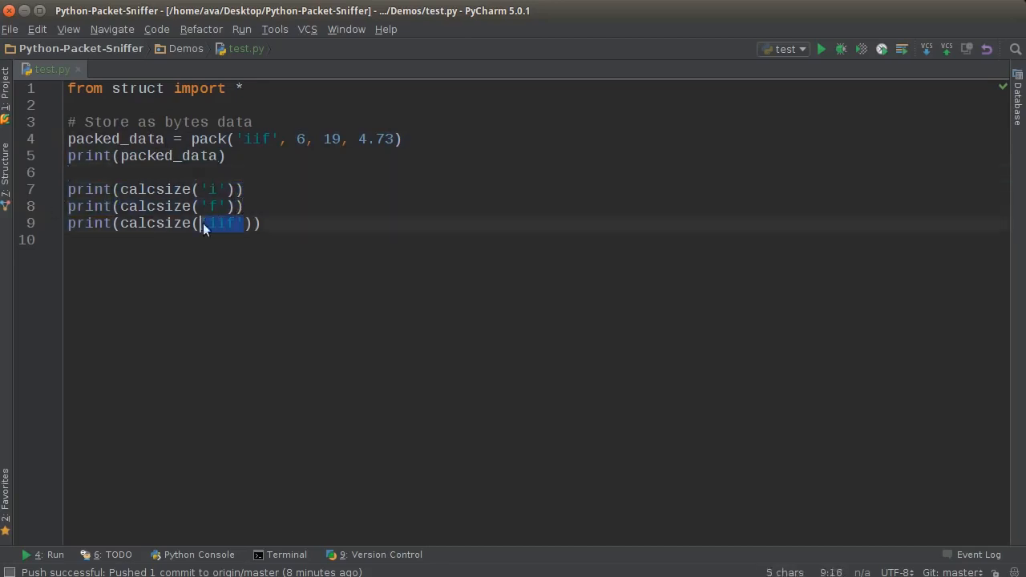
- Run test.py and match the printed sizes 4, 4 and 12 to their formats
{"action": "right_click", "coordinate": [205, 229]}
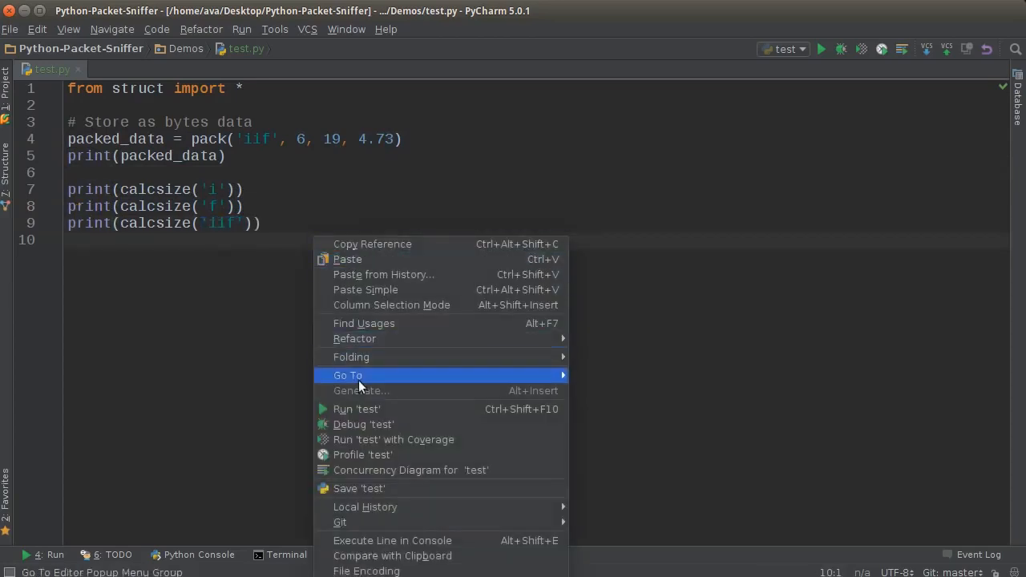
{"action": "left_click", "coordinate": [357, 409]}
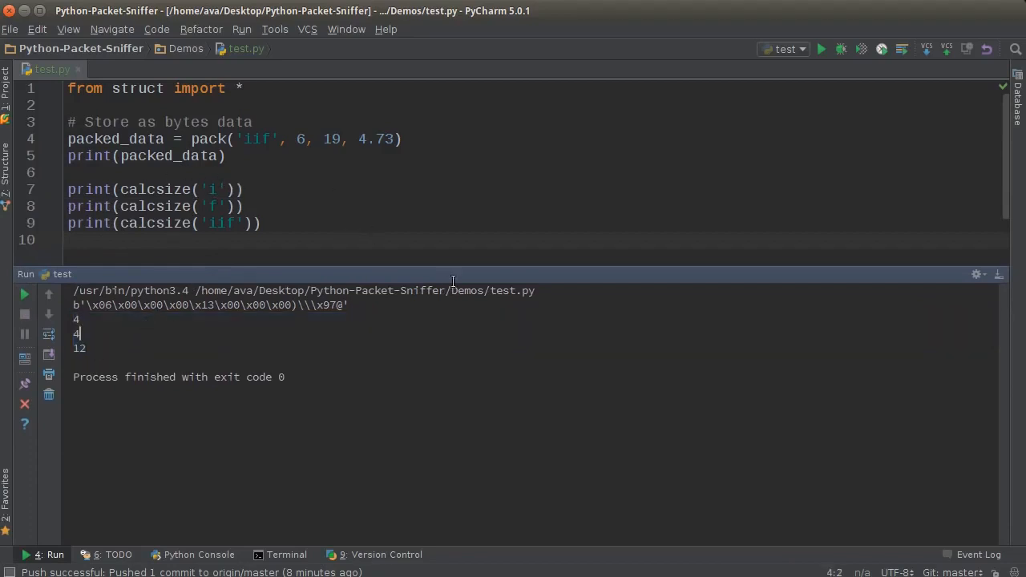
{"action": "mouse_move", "coordinate": [504, 218]}
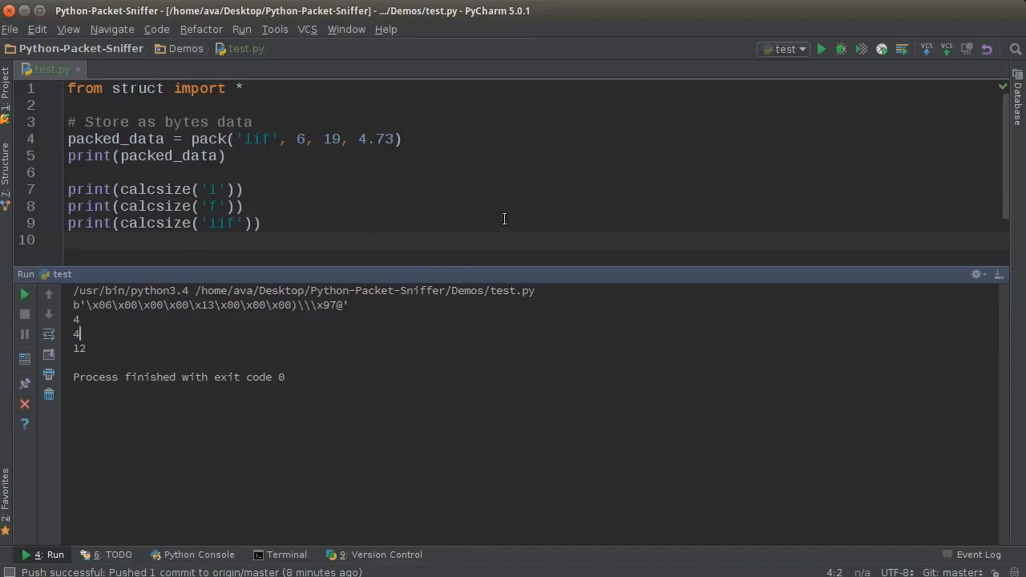
{"action": "mouse_move", "coordinate": [231, 186]}
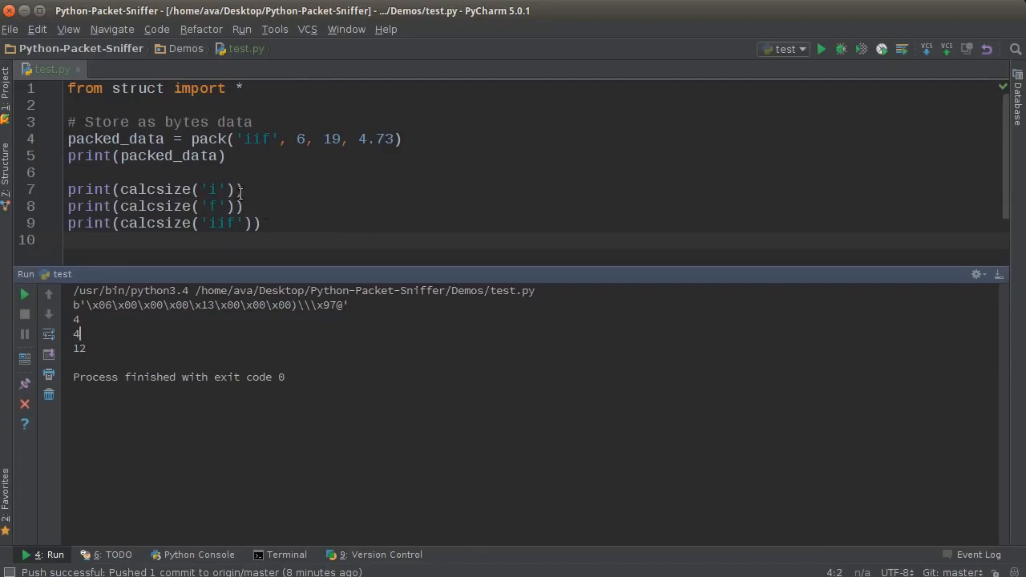
{"action": "double_click", "coordinate": [214, 206]}
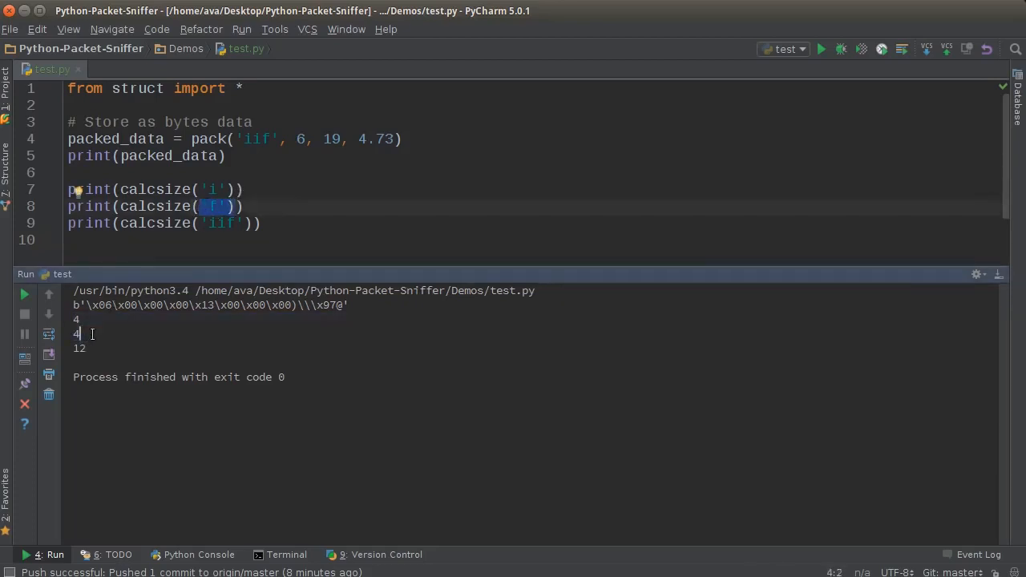
{"action": "double_click", "coordinate": [224, 223]}
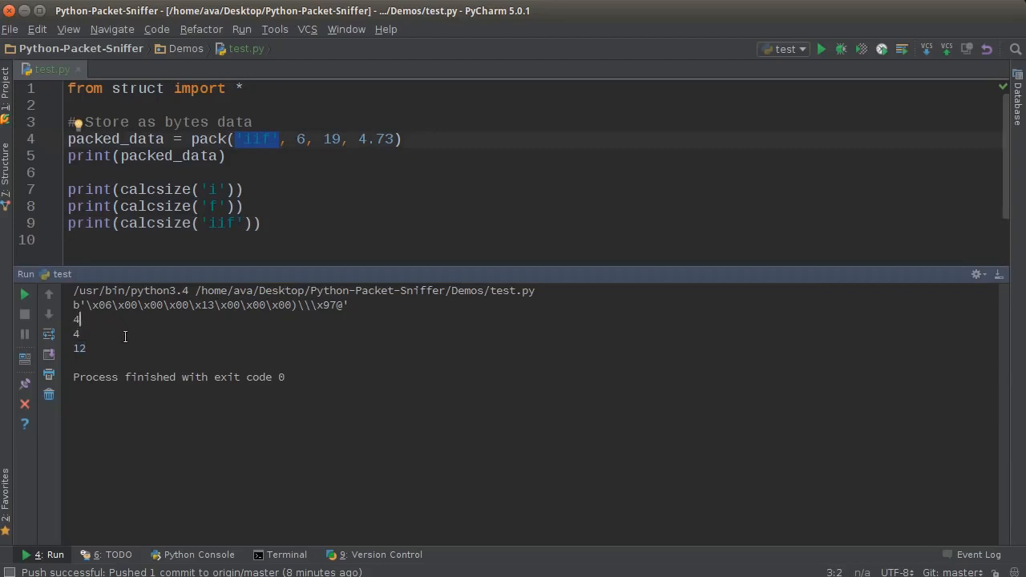
{"action": "mouse_move", "coordinate": [64, 552]}
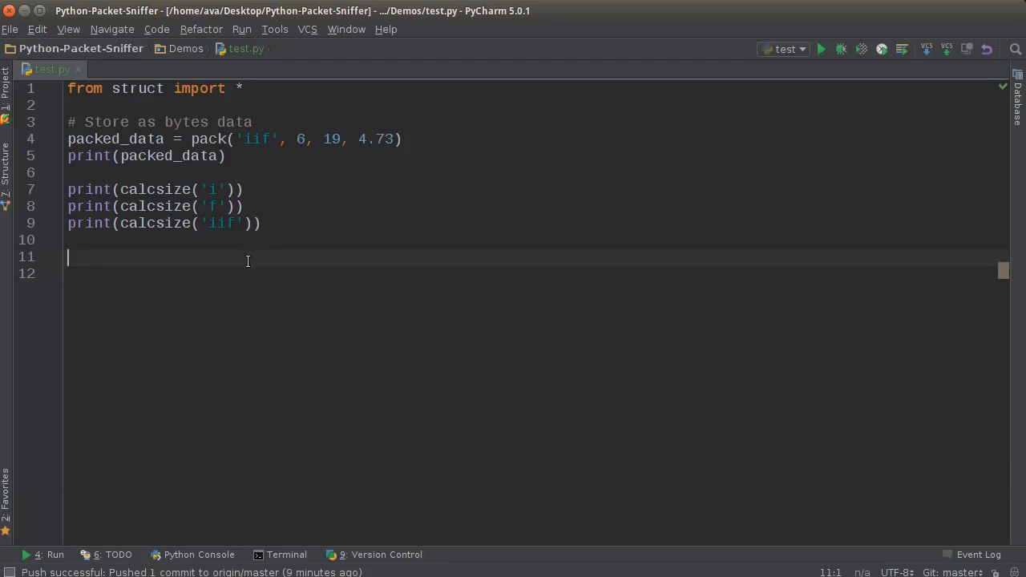
{"action": "mouse_move", "coordinate": [286, 262]}
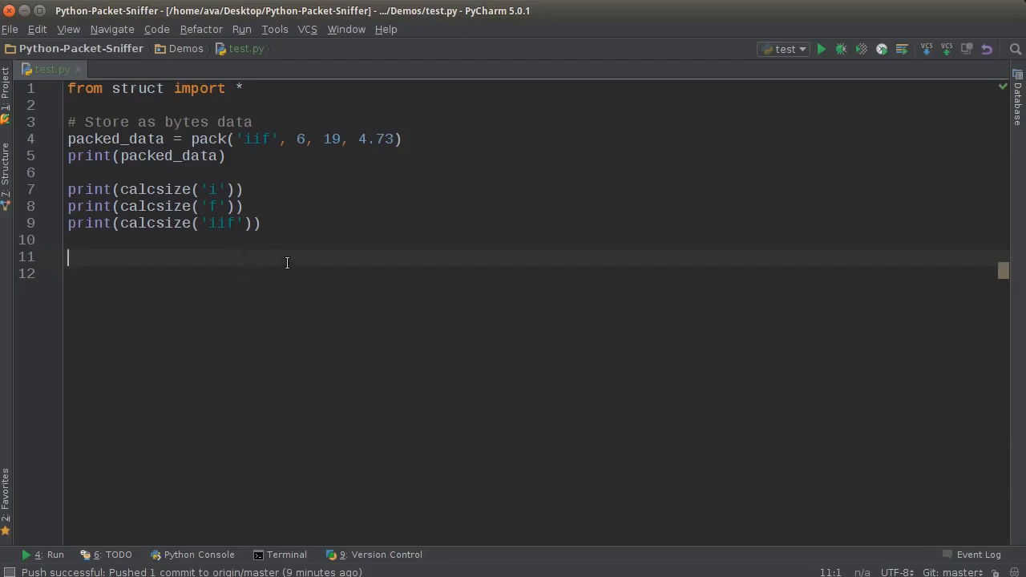
{"action": "mouse_move", "coordinate": [341, 252]}
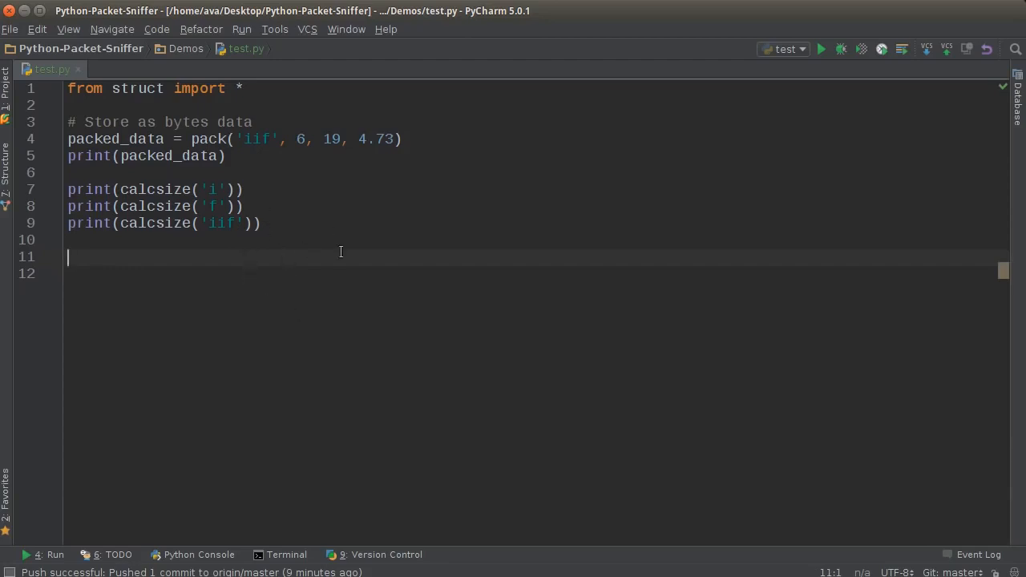
{"action": "mouse_move", "coordinate": [271, 178]}
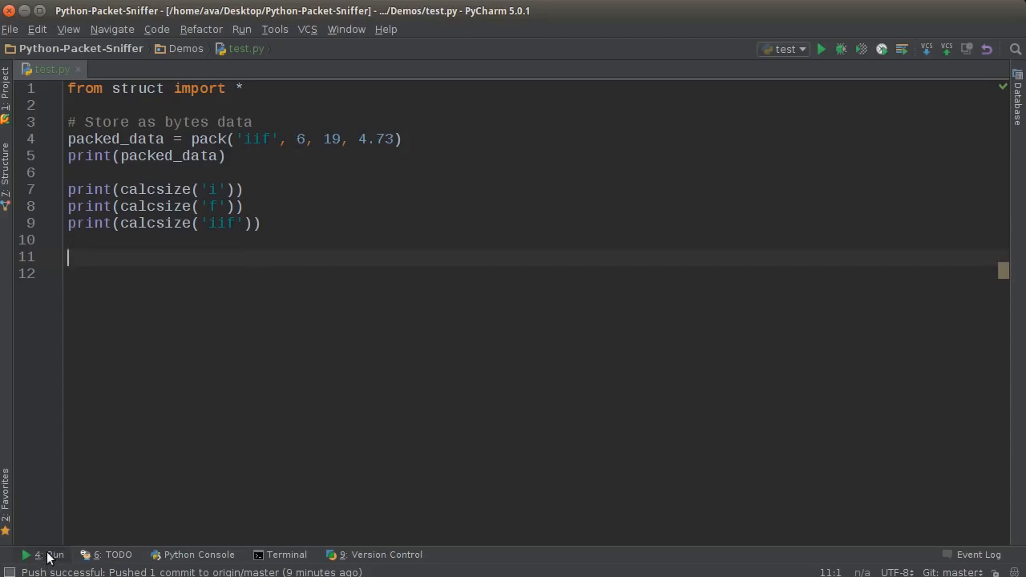
{"action": "left_click", "coordinate": [822, 49]}
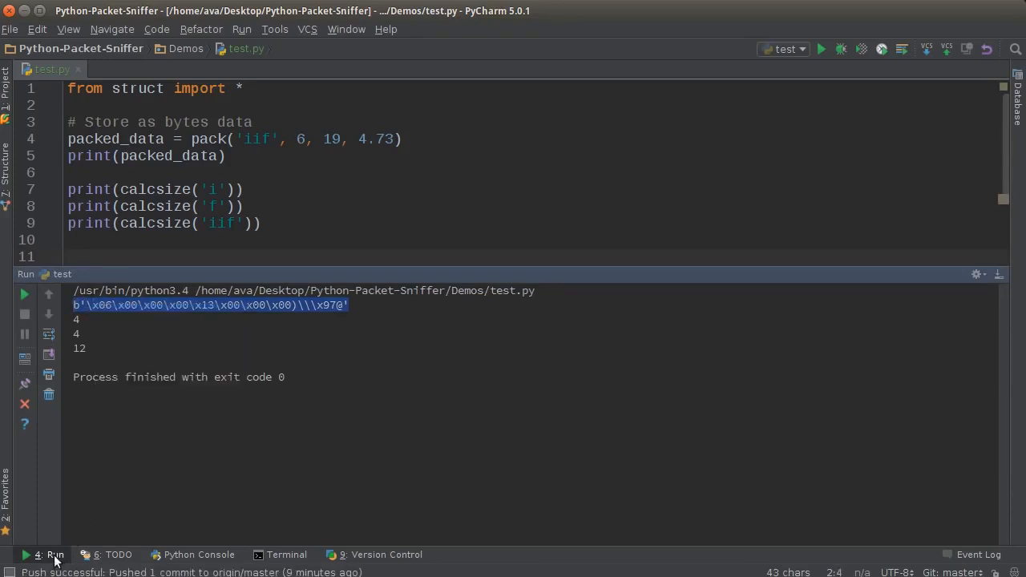
{"action": "left_click", "coordinate": [50, 555]}
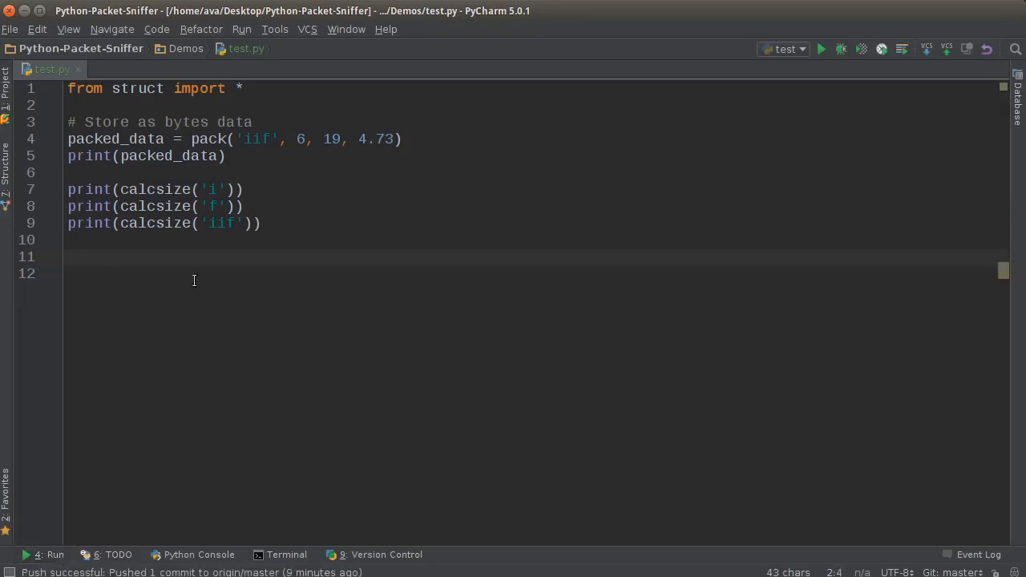
{"action": "double_click", "coordinate": [208, 139]}
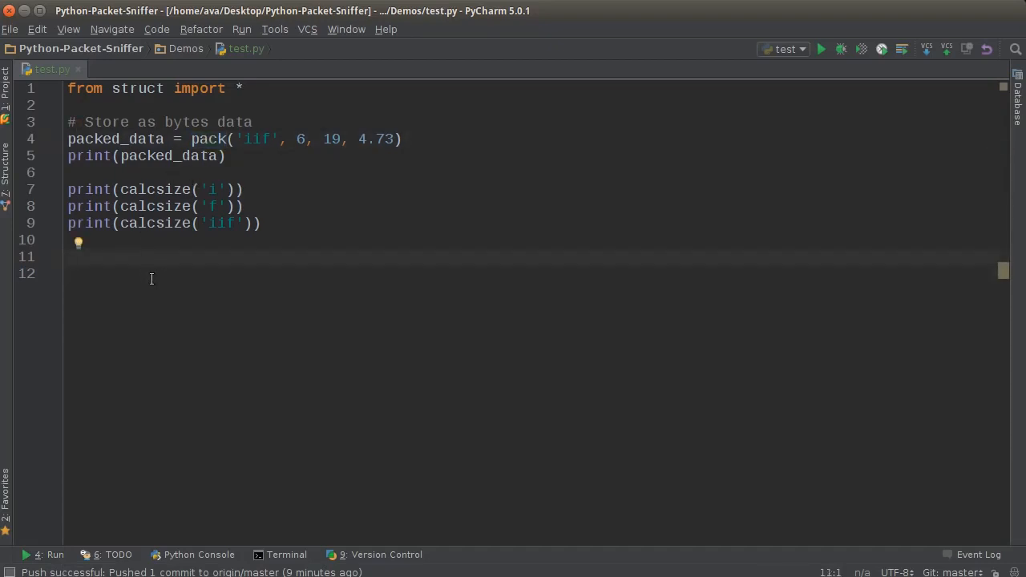
- Add a comment about restoring bytes data and begin original_data = unpack('iif', ...)
{"action": "type", "text": "# To get"}
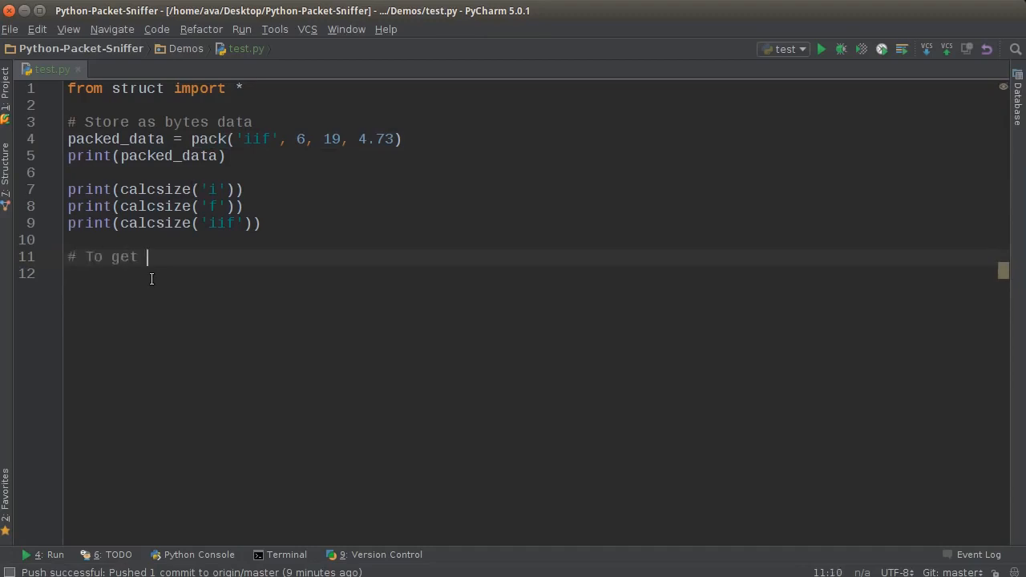
{"action": "type", "text": "data back to normal"}
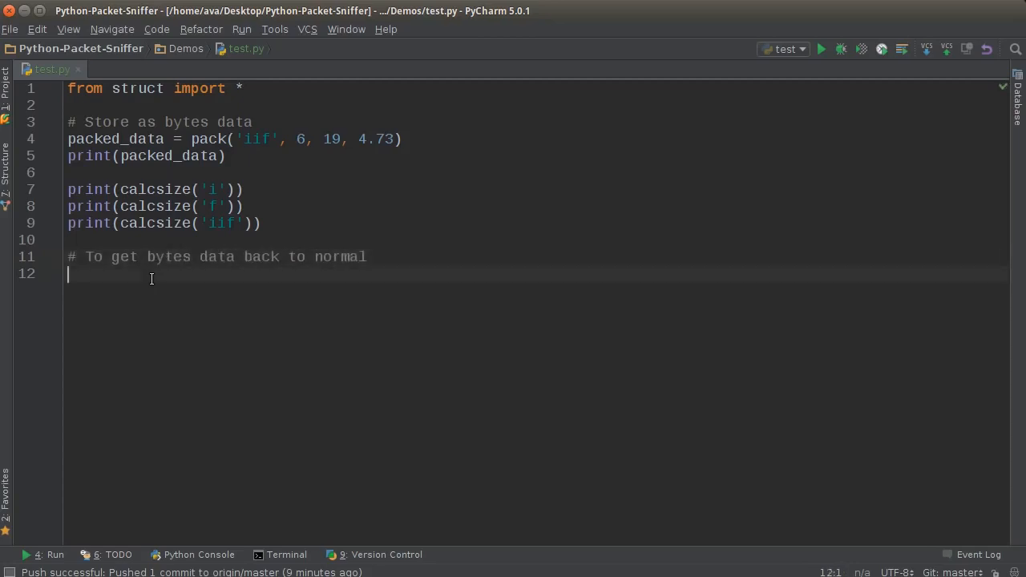
{"action": "type", "text": "or"}
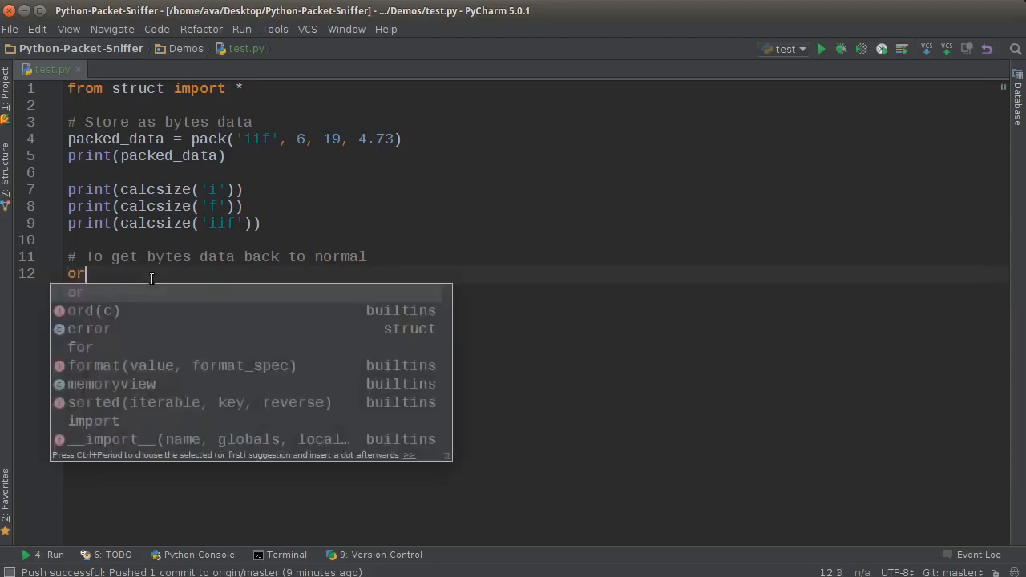
{"action": "type", "text": "iginal_data"}
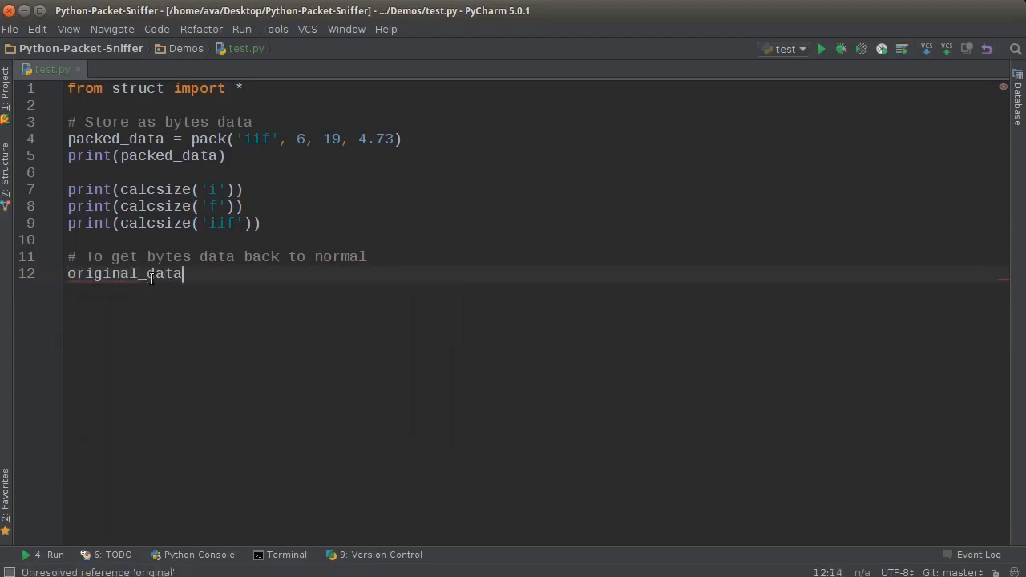
{"action": "type", "text": "="}
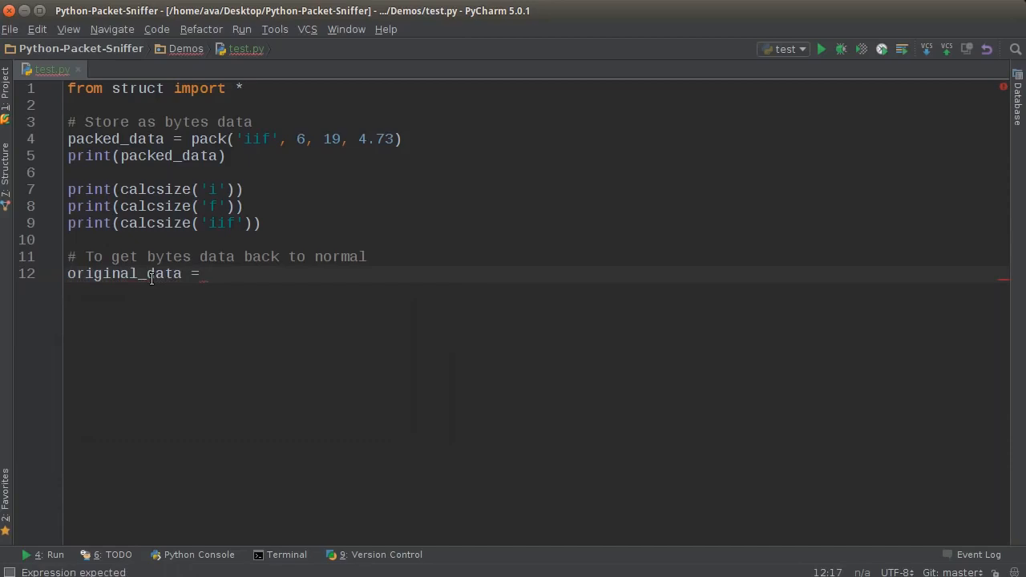
{"action": "type", "text": "unpack("}
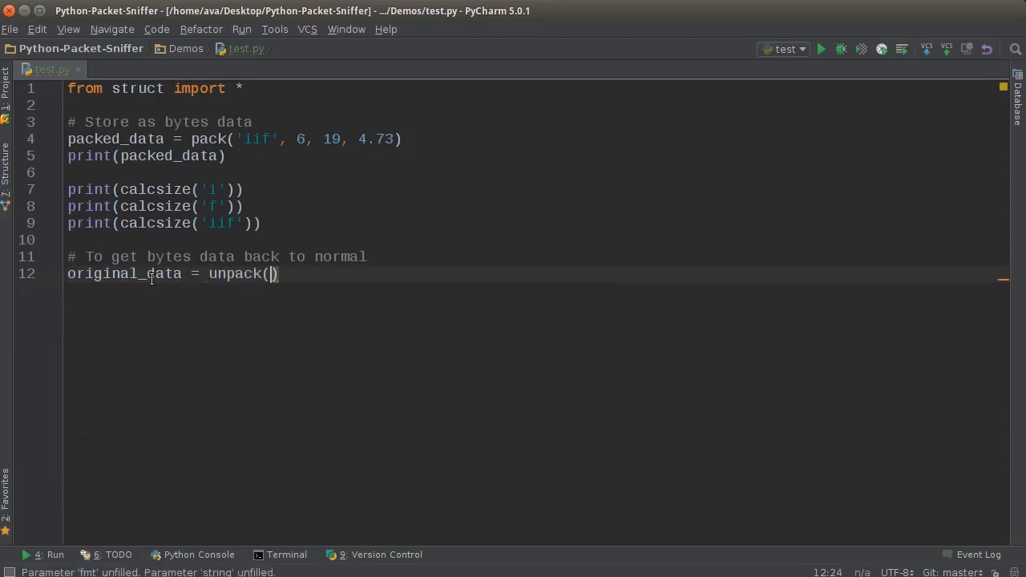
{"action": "type", "text": "''"}
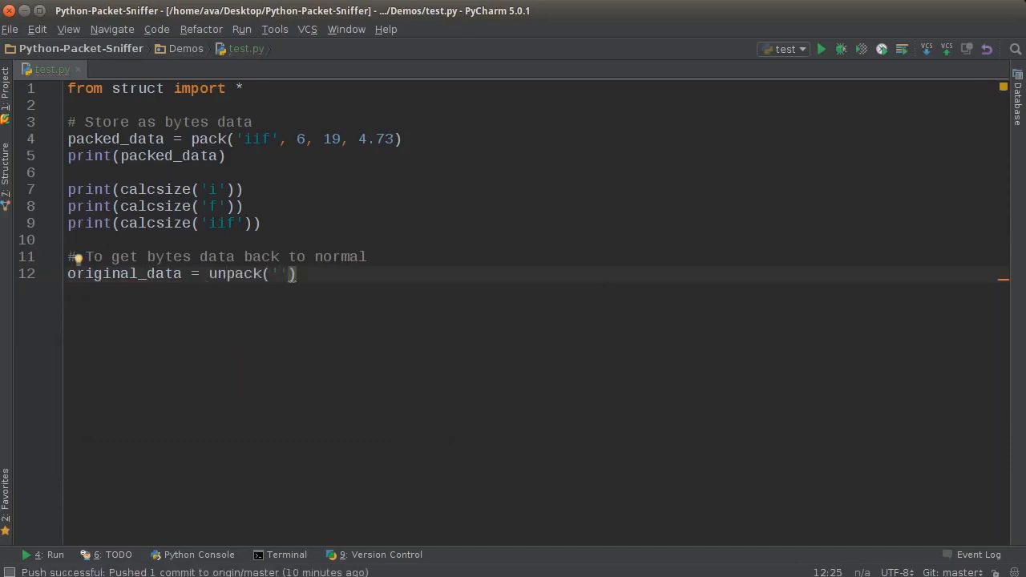
{"action": "mouse_move", "coordinate": [488, 136]}
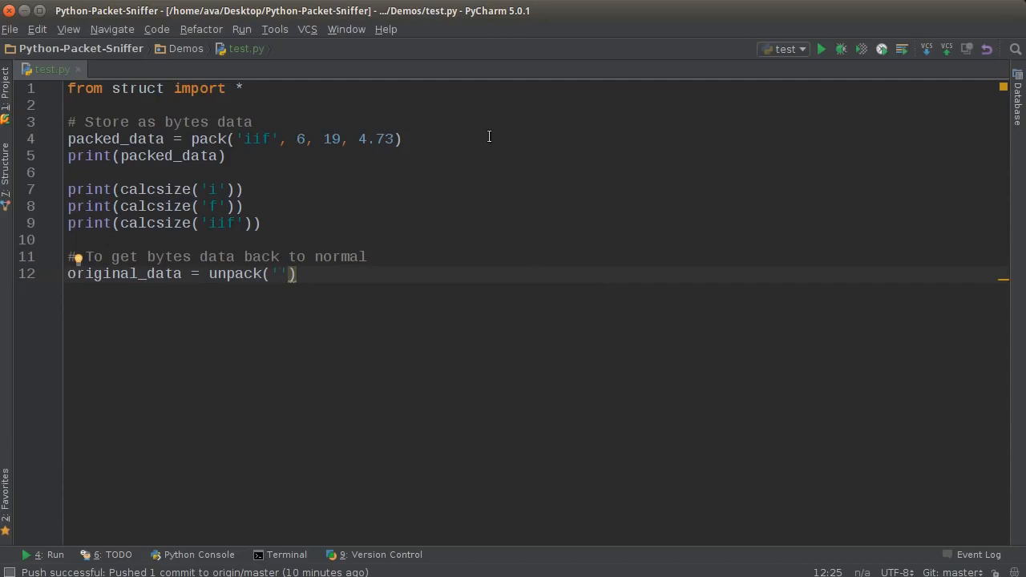
{"action": "type", "text": "iif"}
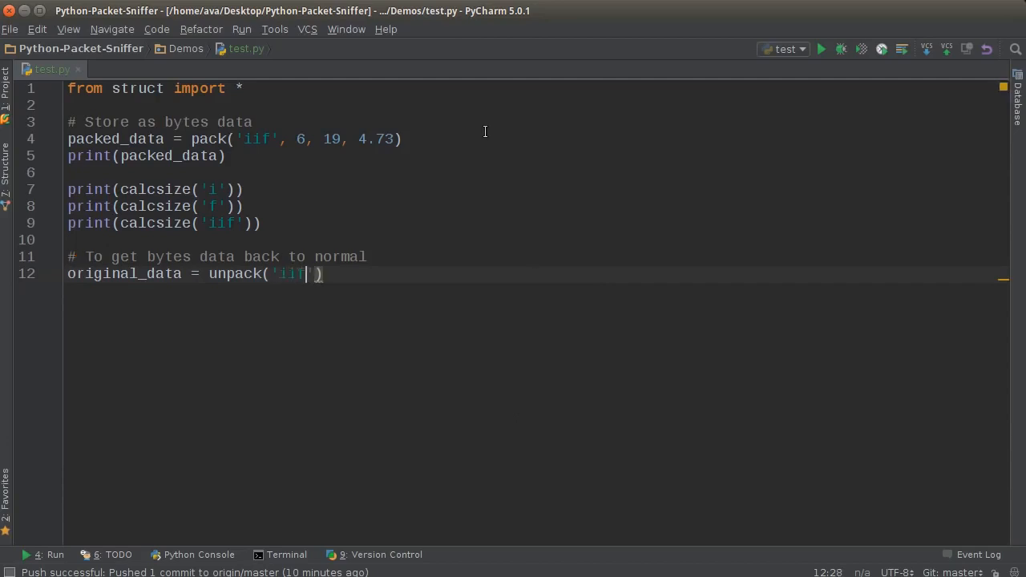
- Mark the packed bytes in the comment and complete unpack with packed_data
{"action": "left_click", "coordinate": [368, 257]}
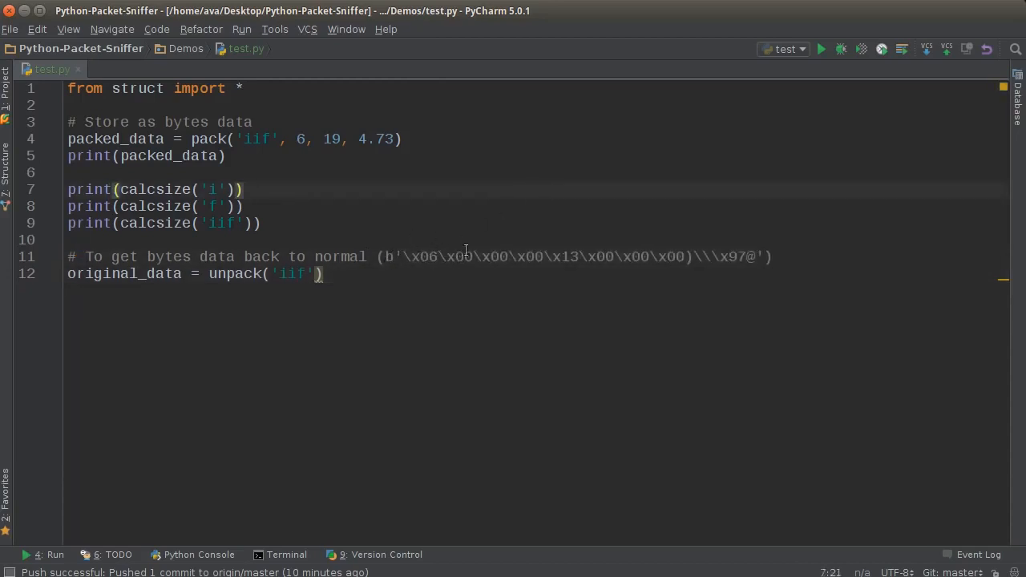
{"action": "left_click_drag", "start_coordinate": [404, 257], "coordinate": [525, 257]}
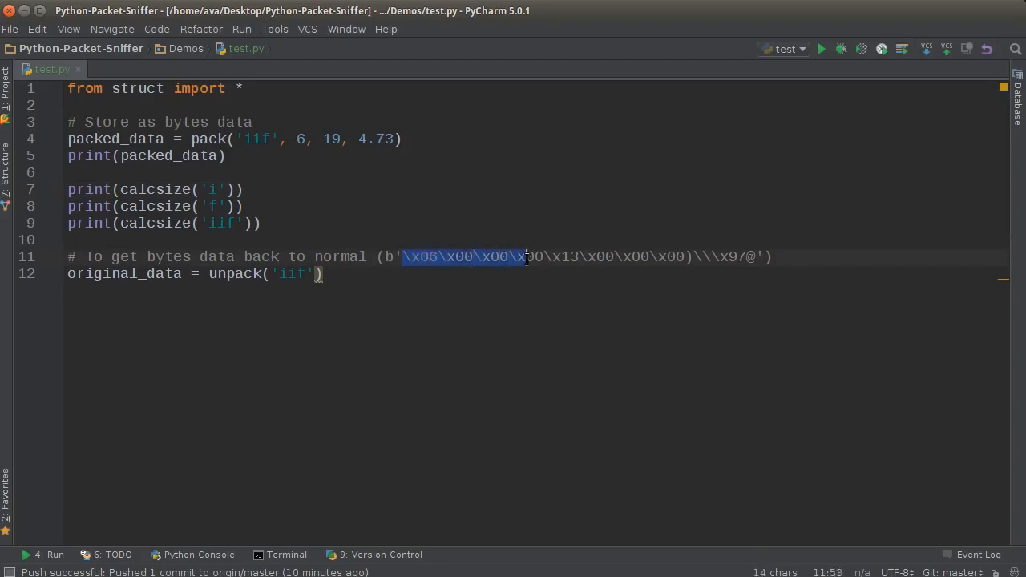
{"action": "left_click", "coordinate": [68, 240]}
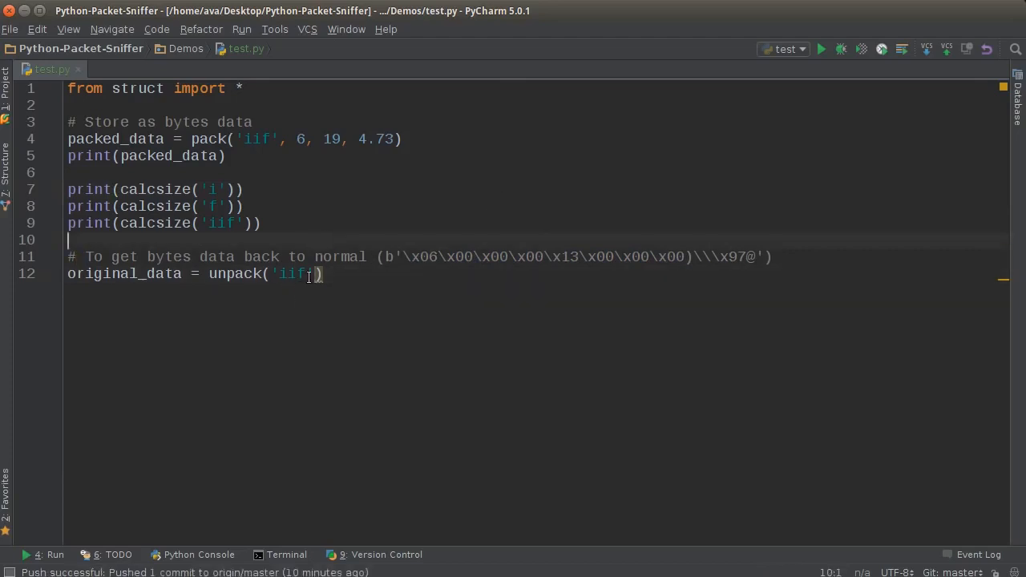
{"action": "double_click", "coordinate": [292, 273]}
{"action": "type", "text": ", "}
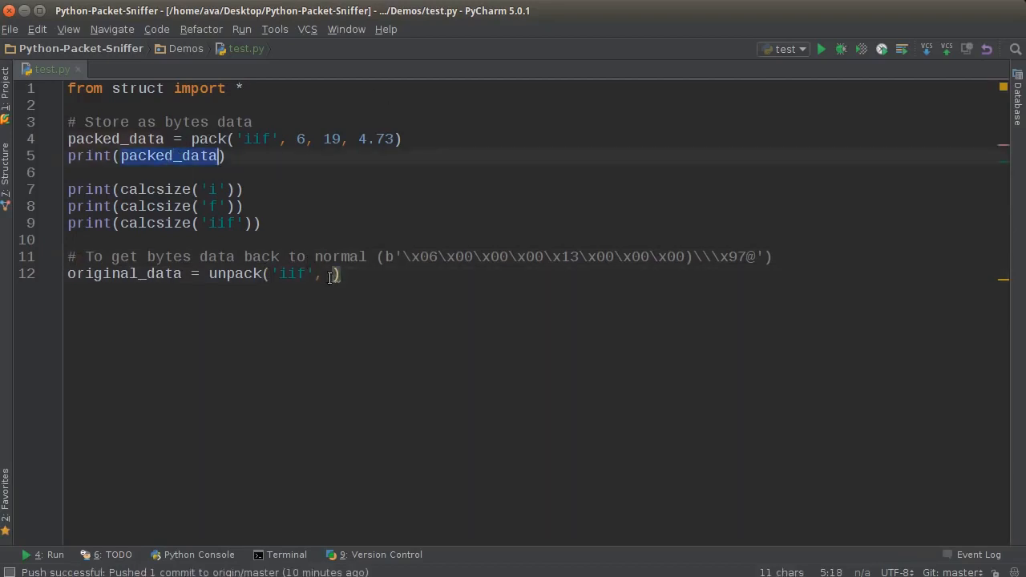
{"action": "type", "text": "packed_data"}
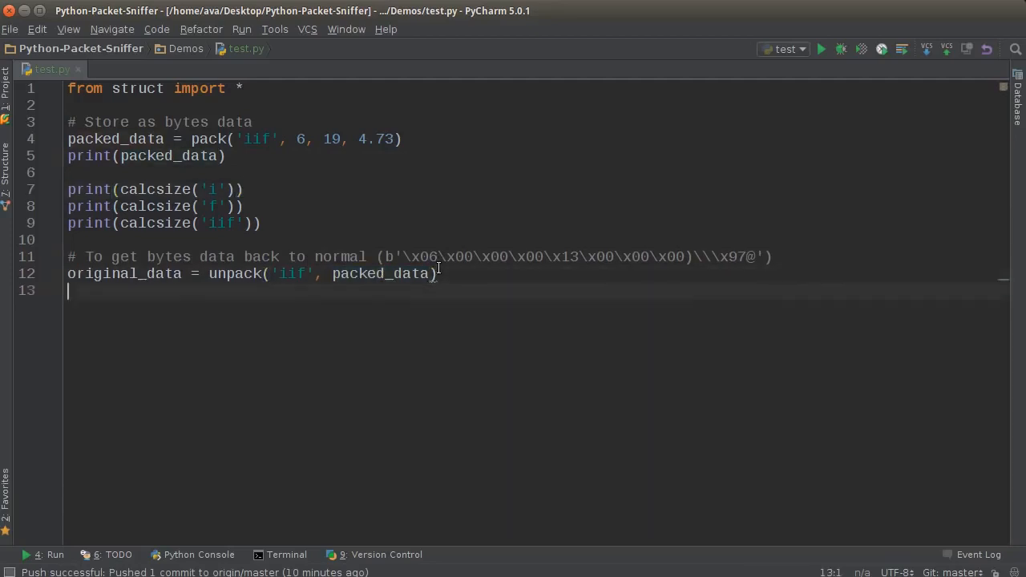
{"action": "mouse_move", "coordinate": [382, 363]}
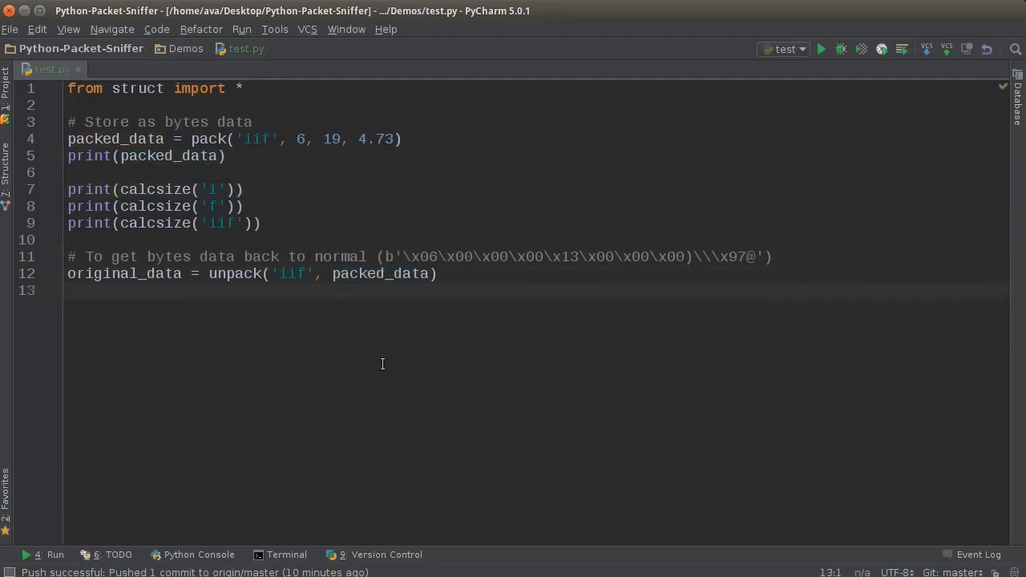
{"action": "left_click", "coordinate": [821, 48]}
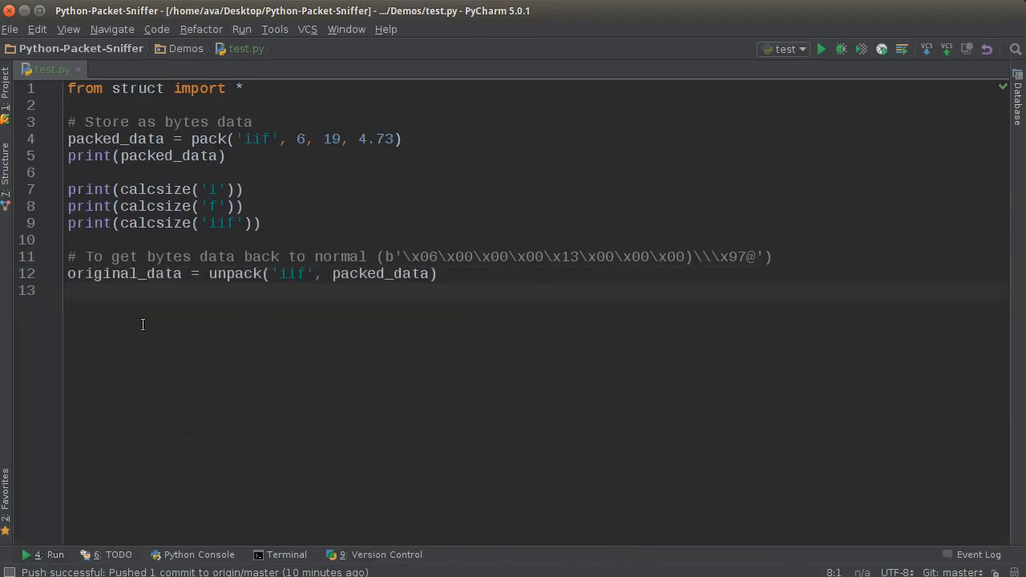
- Print original_data on line 13 and check the output (6, 19, 4.730000019073486)
{"action": "type", "text": "print("}
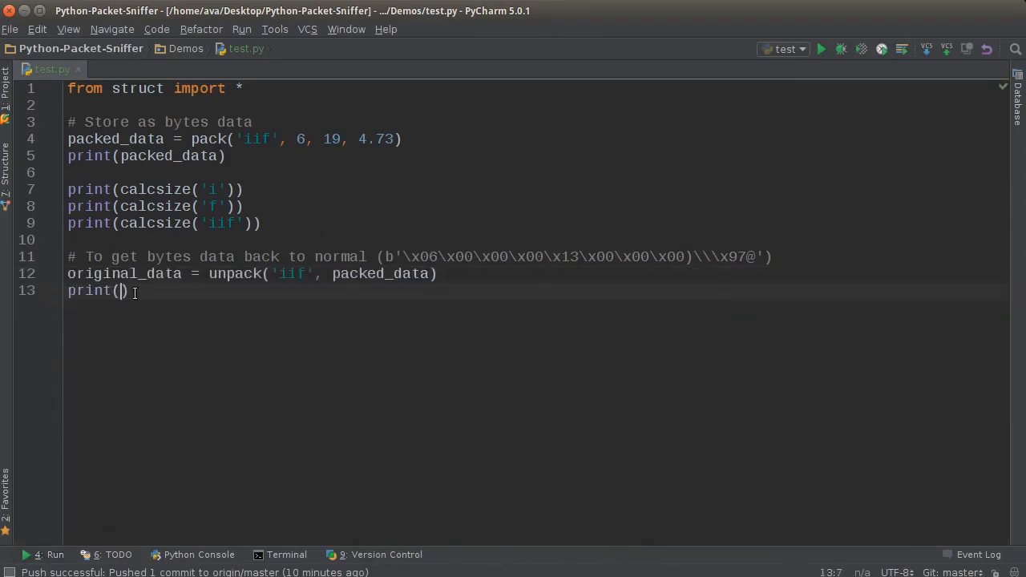
{"action": "type", "text": "original_data"}
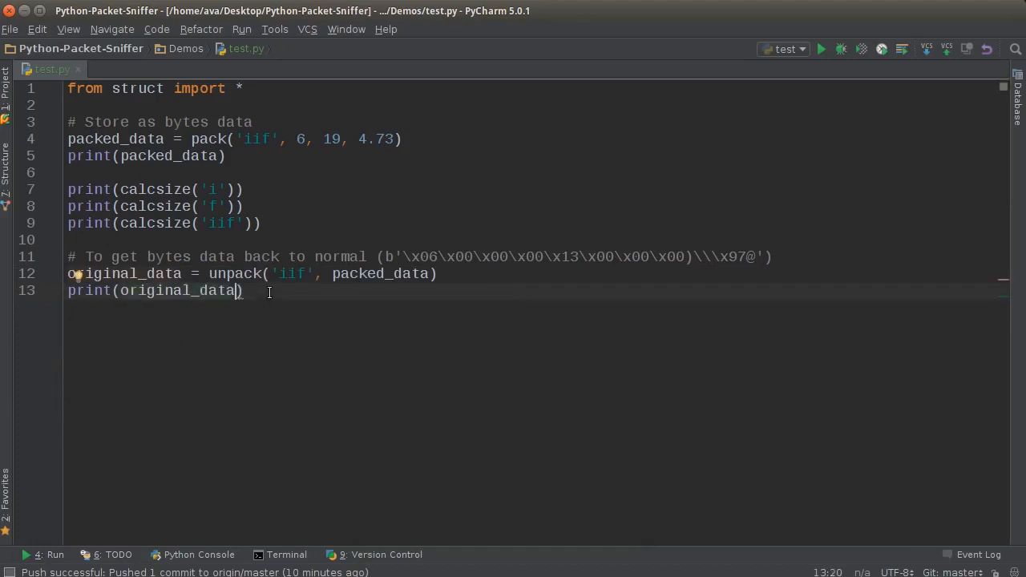
{"action": "left_click", "coordinate": [821, 49]}
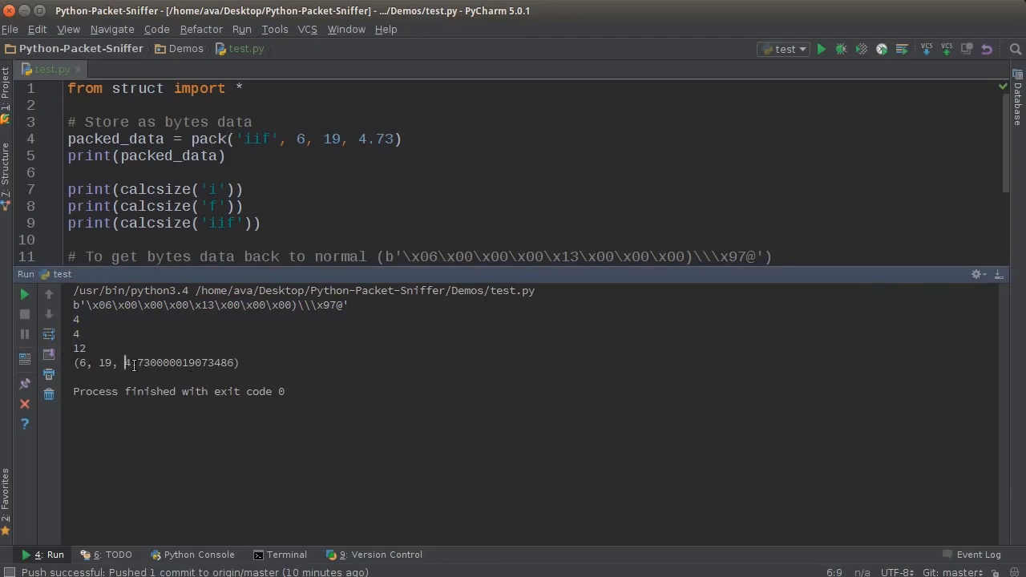
{"action": "left_click_drag", "start_coordinate": [148, 363], "coordinate": [229, 363]}
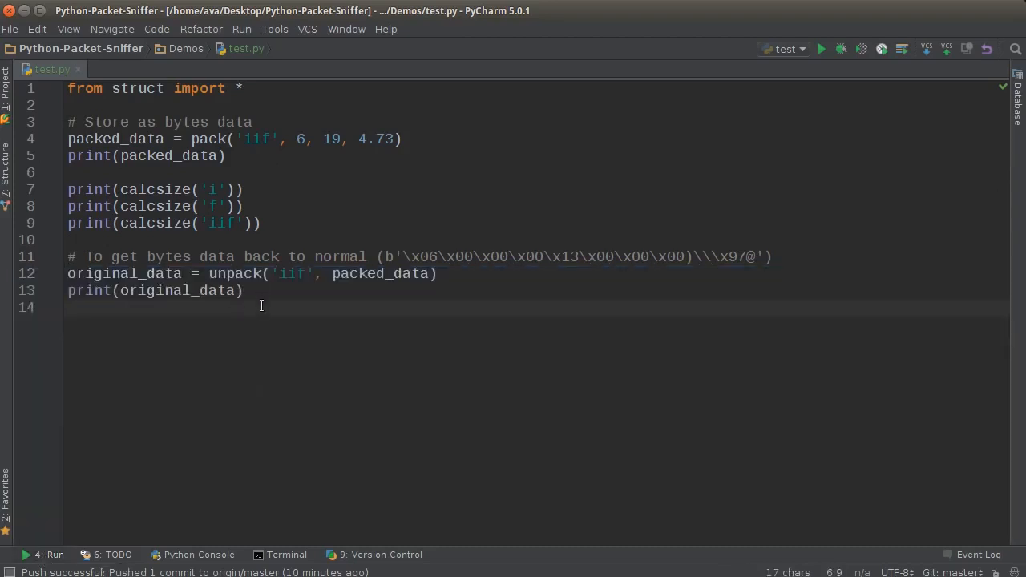
{"action": "mouse_move", "coordinate": [317, 211]}
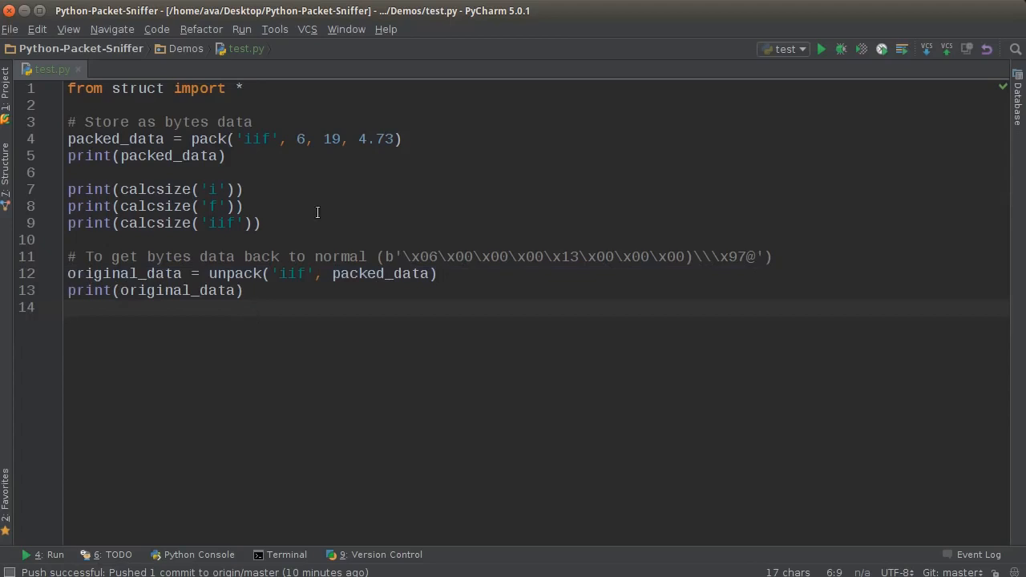
{"action": "left_click", "coordinate": [821, 49]}
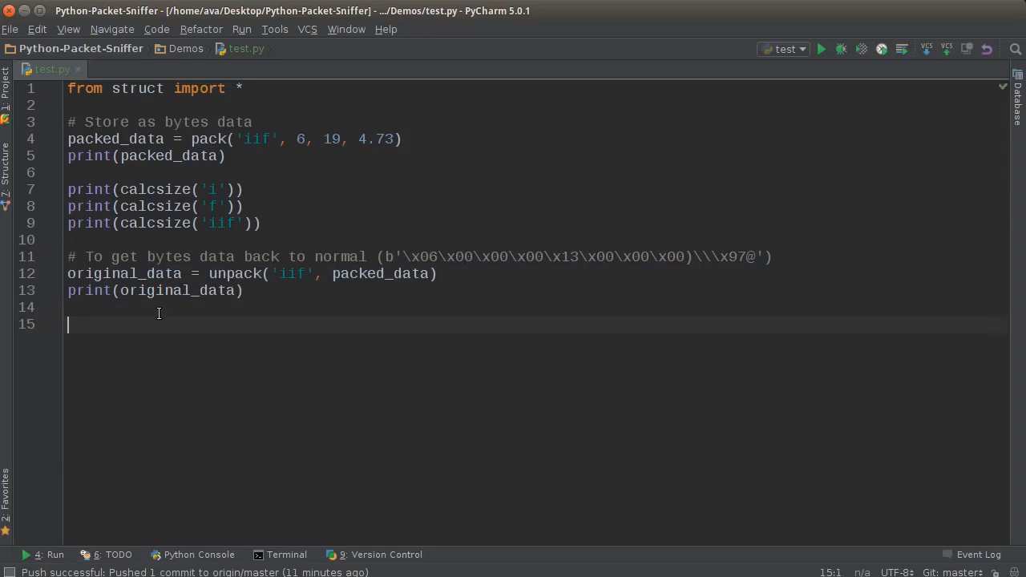
- Add print(unpack('iif', b'\x06\x00\x00\x00\x13\x00\x00\x00)\\\x97@')) on line 15
{"action": "type", "text": "print(unpack('"}
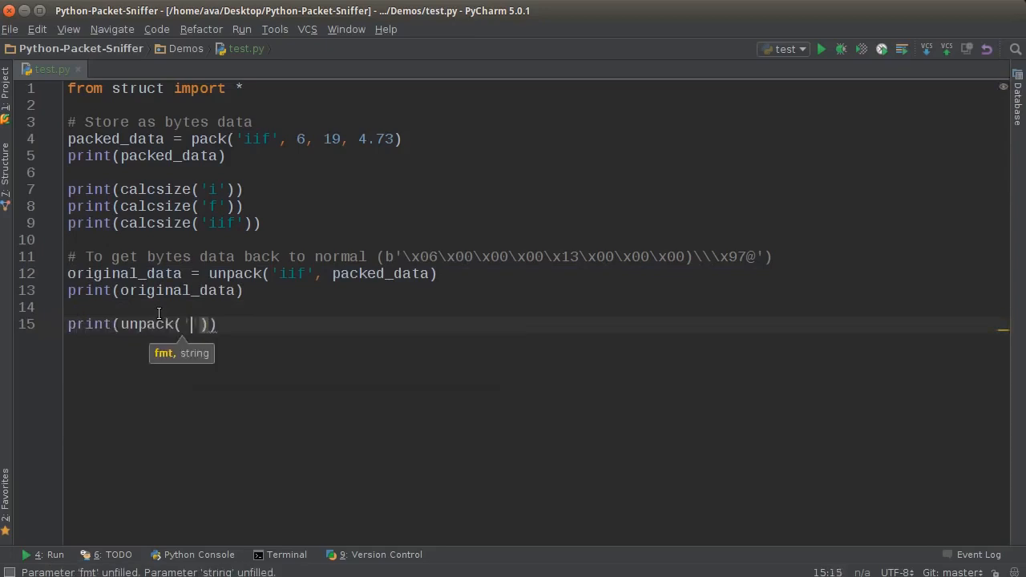
{"action": "type", "text": "iif"}
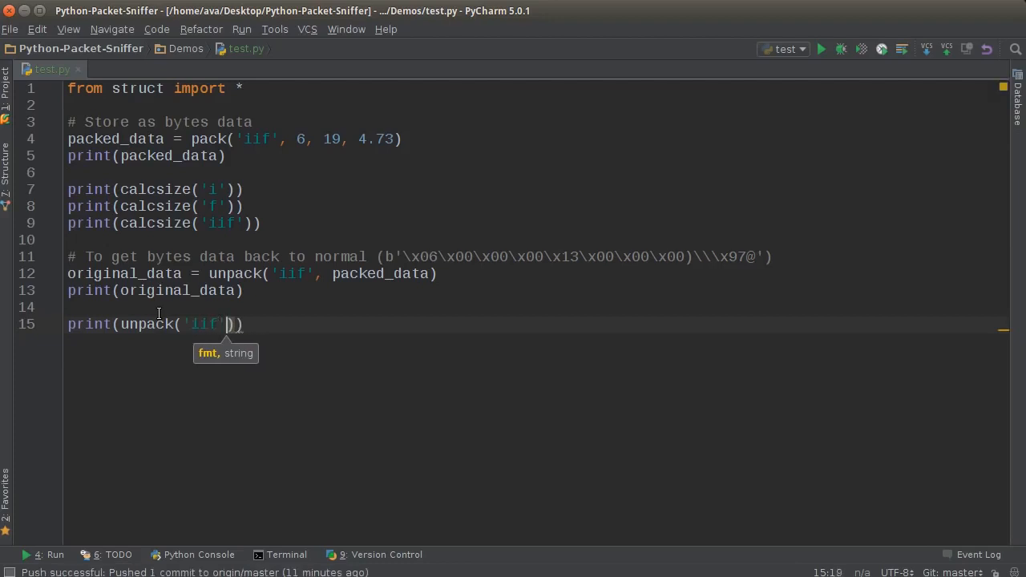
{"action": "type", "text": ", b'\\x06\\x00\\x00\\x00\\x13\\x00\\x00\\x00)\\\\\\x97@'"}
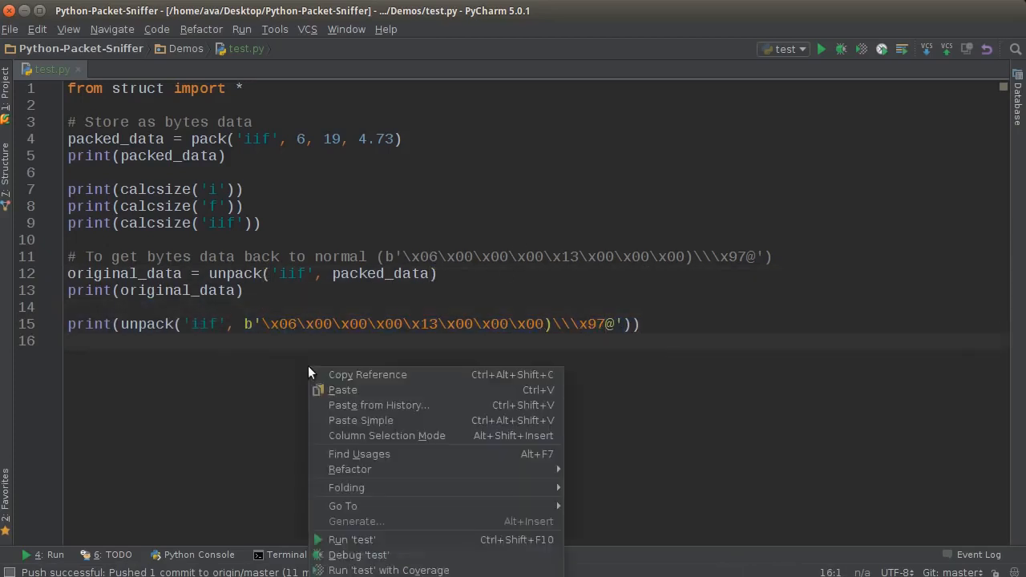
- Run test.py and compare the two printed tuples (6, 19, 4.730000019073486)
{"action": "left_click", "coordinate": [351, 539]}
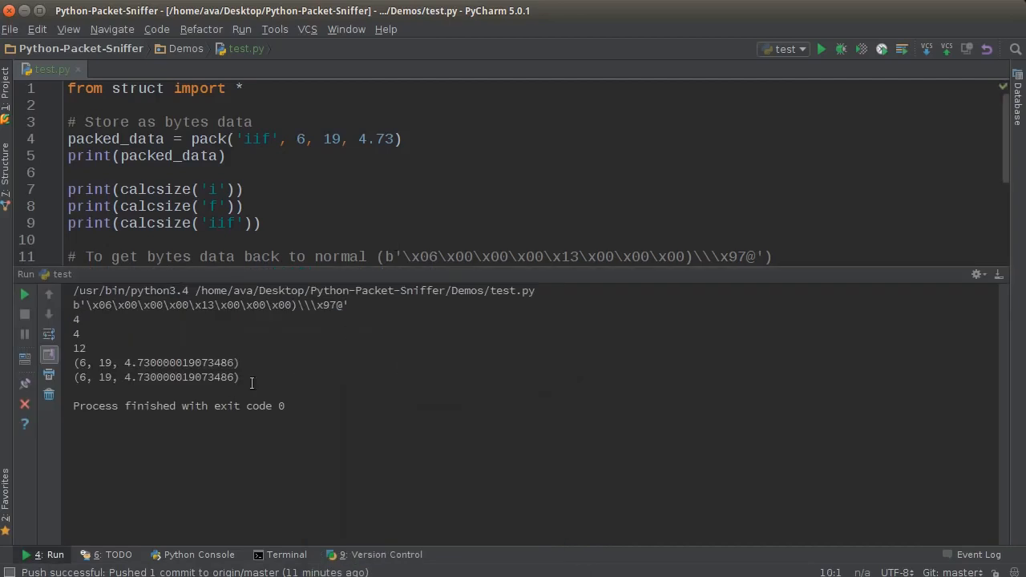
{"action": "left_click_drag", "start_coordinate": [74, 362], "coordinate": [239, 377]}
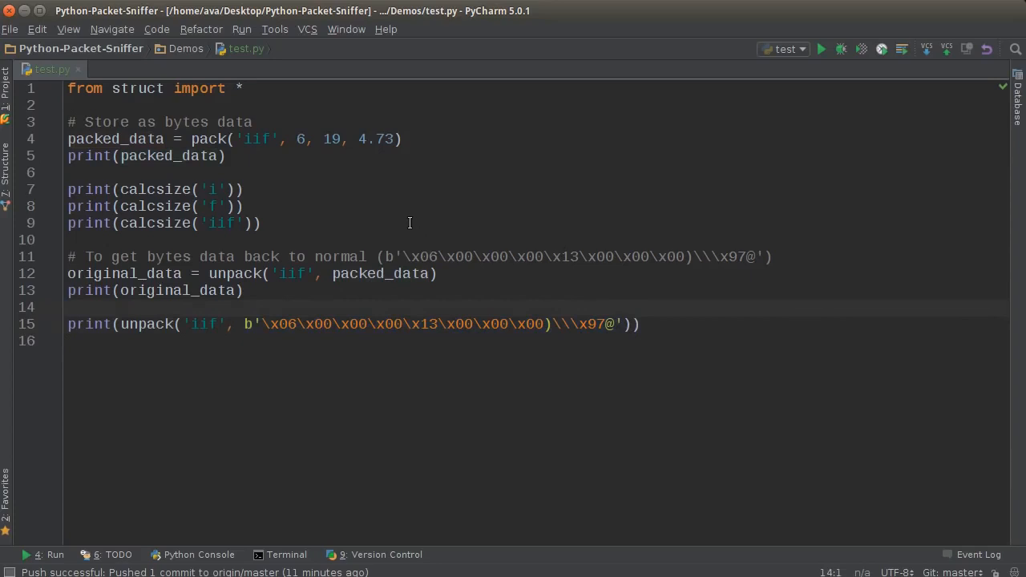
{"action": "mouse_move", "coordinate": [387, 242]}
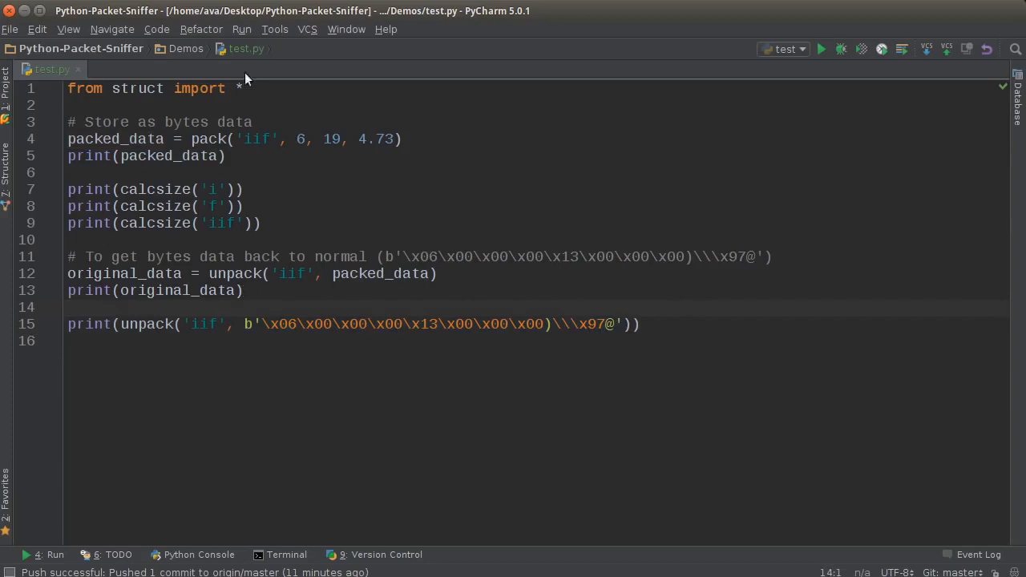
{"action": "left_click", "coordinate": [152, 324]}
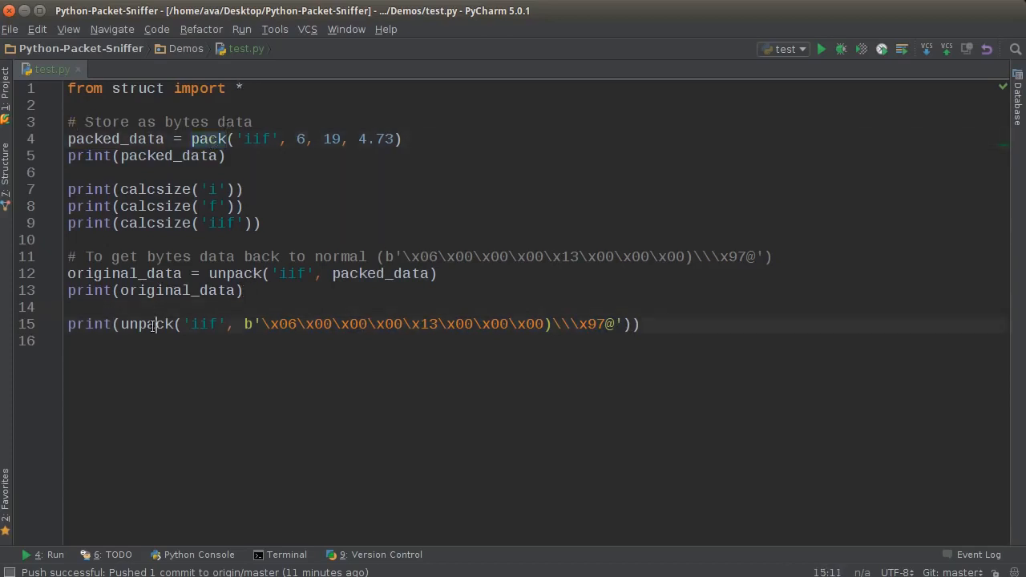